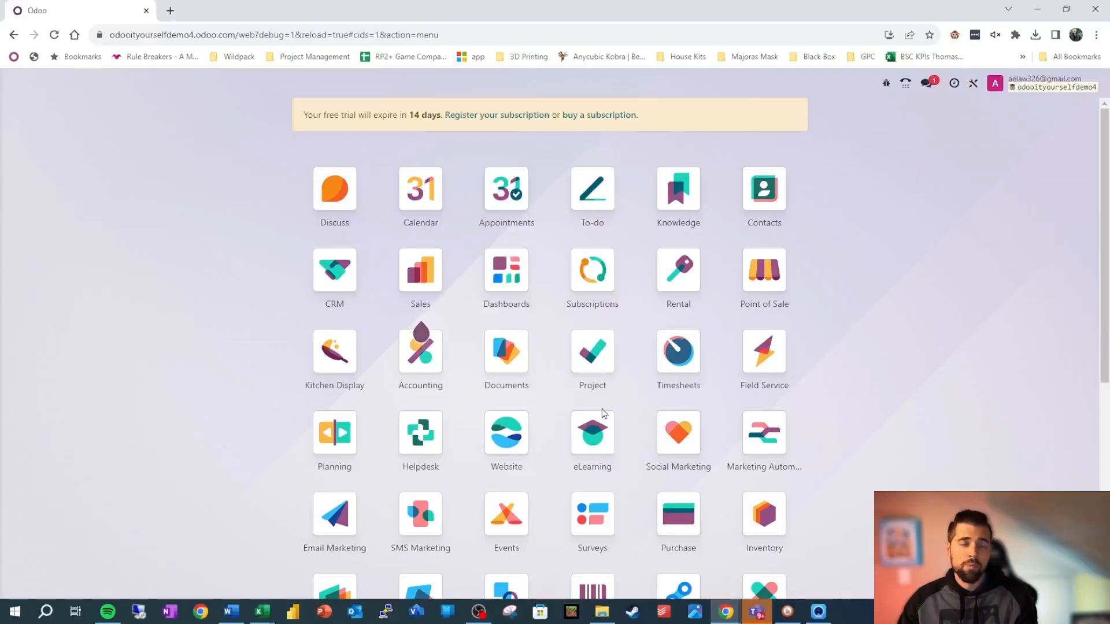
pyautogui.moveTo(909, 365)
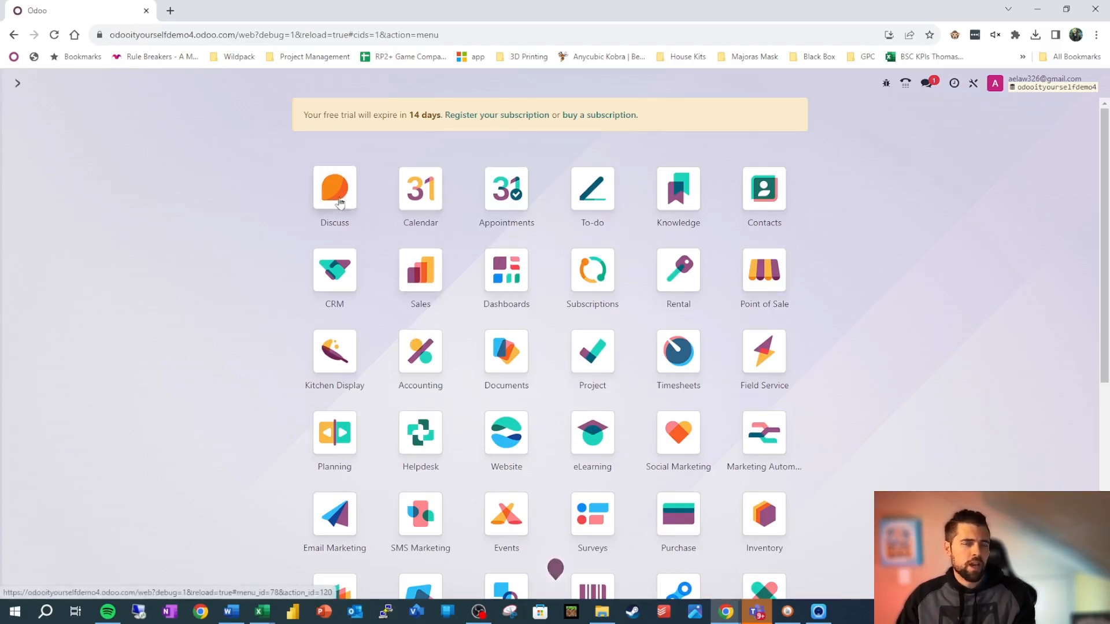
# Open Discuss, landing on the OdooBot direct-message conversation
pyautogui.click(333, 190)
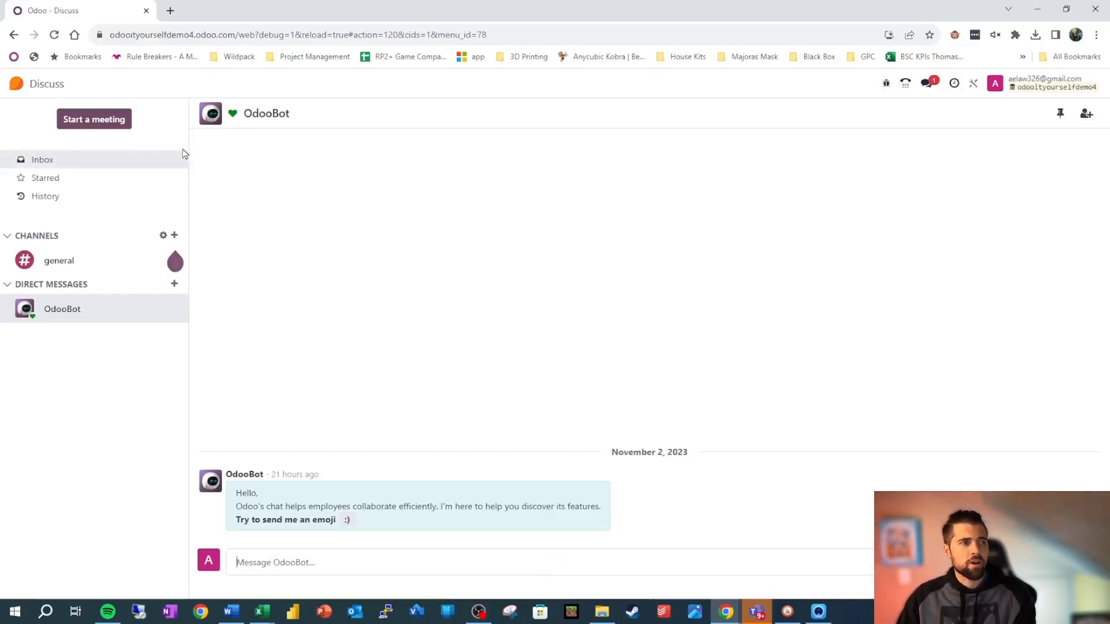
pyautogui.moveTo(788, 208)
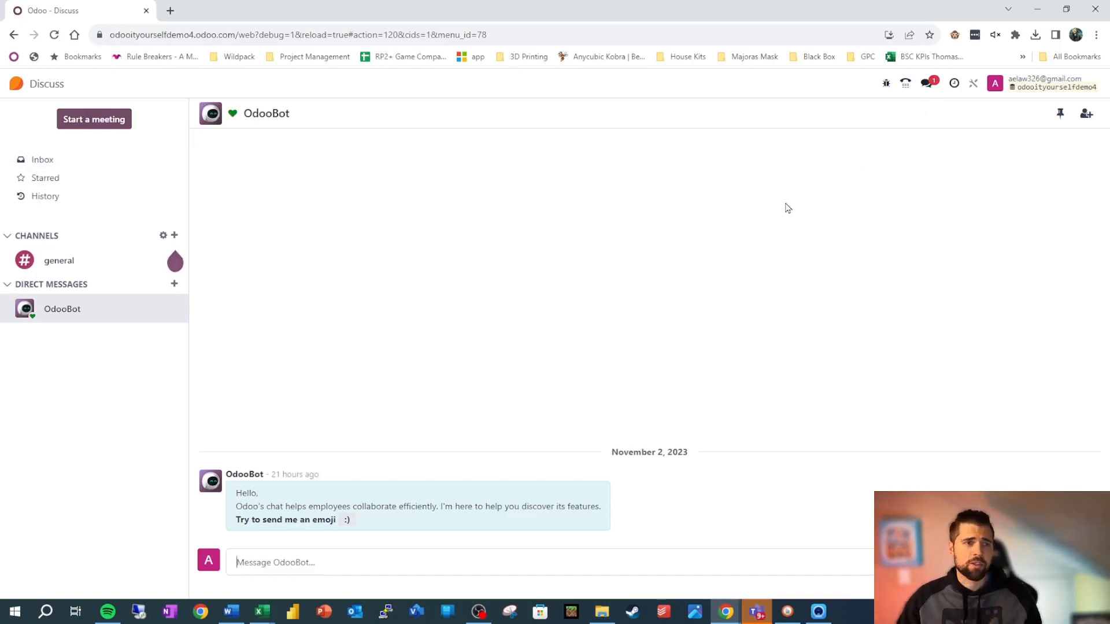
pyautogui.moveTo(885, 153)
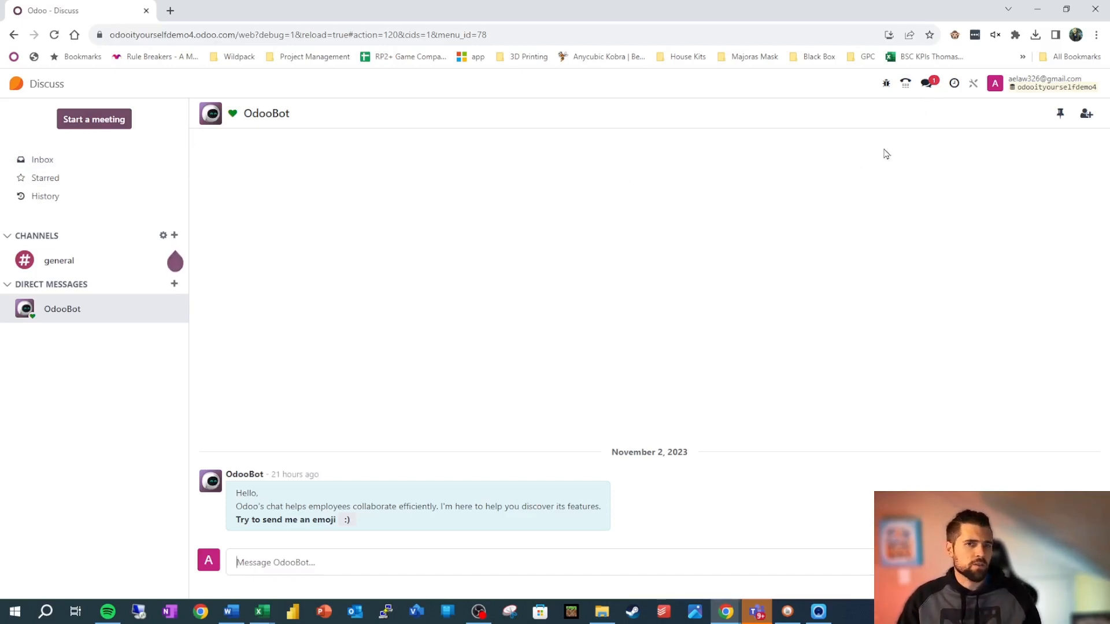
pyautogui.moveTo(527, 537)
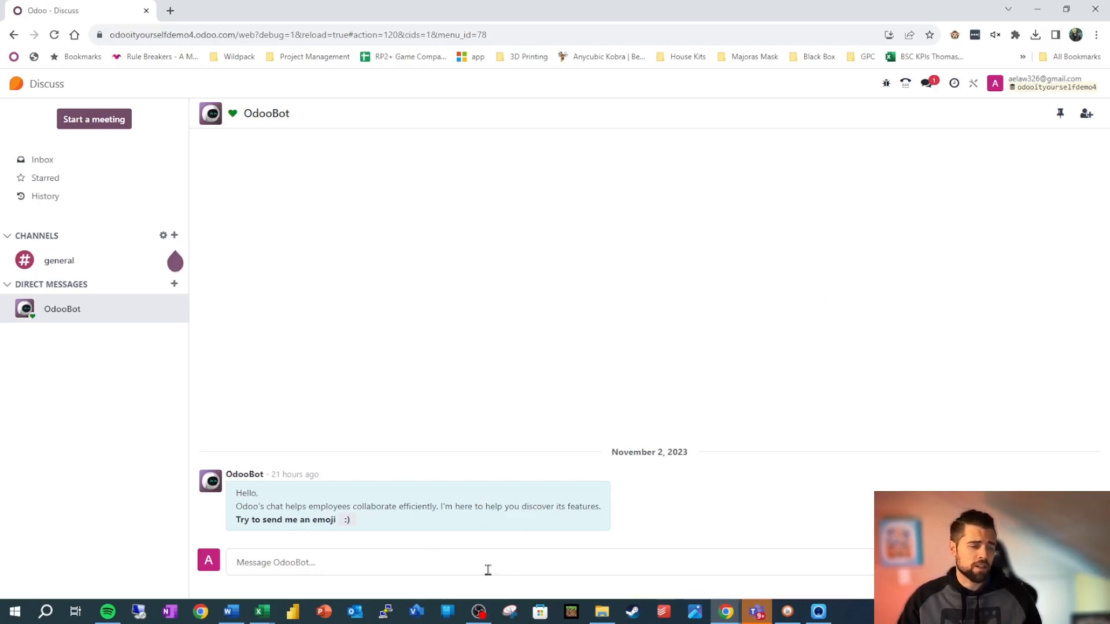
pyautogui.moveTo(645, 292)
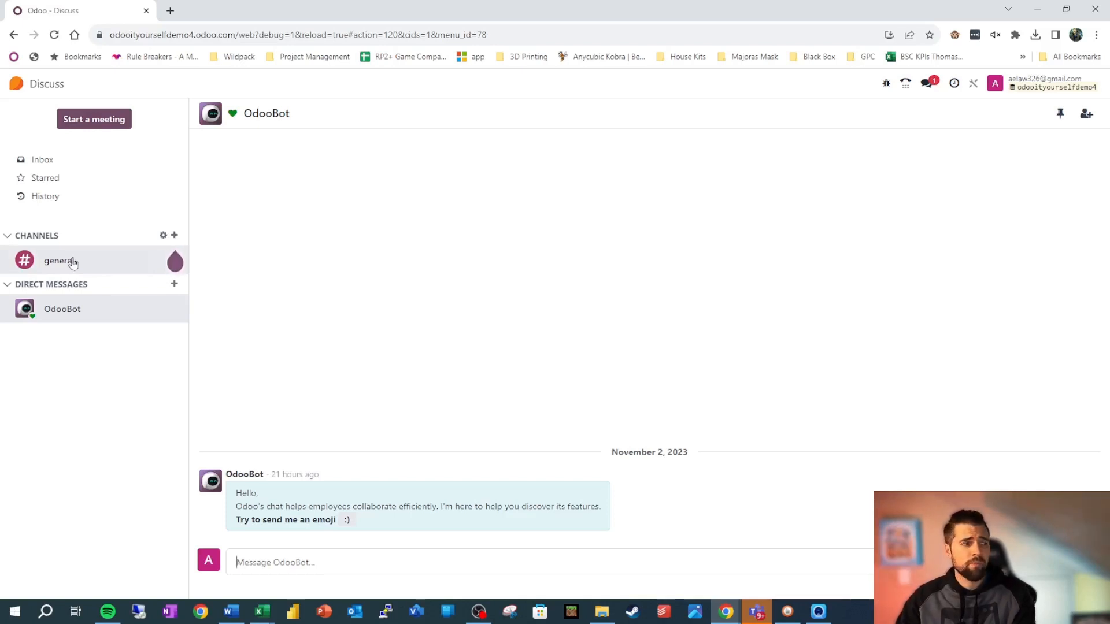
pyautogui.moveTo(257, 260)
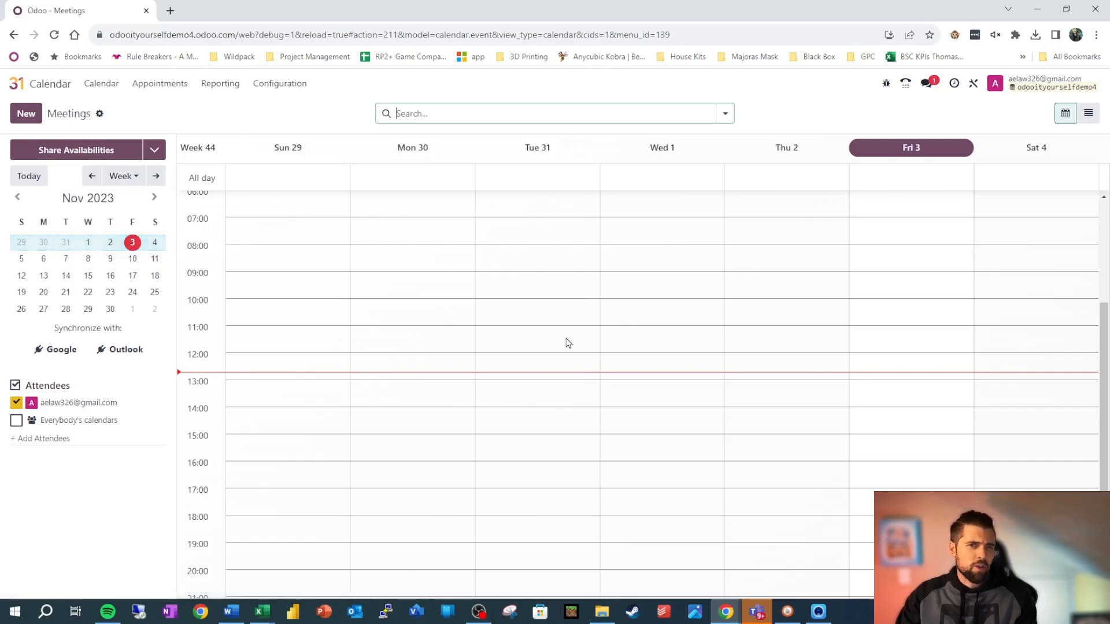
pyautogui.moveTo(581, 314)
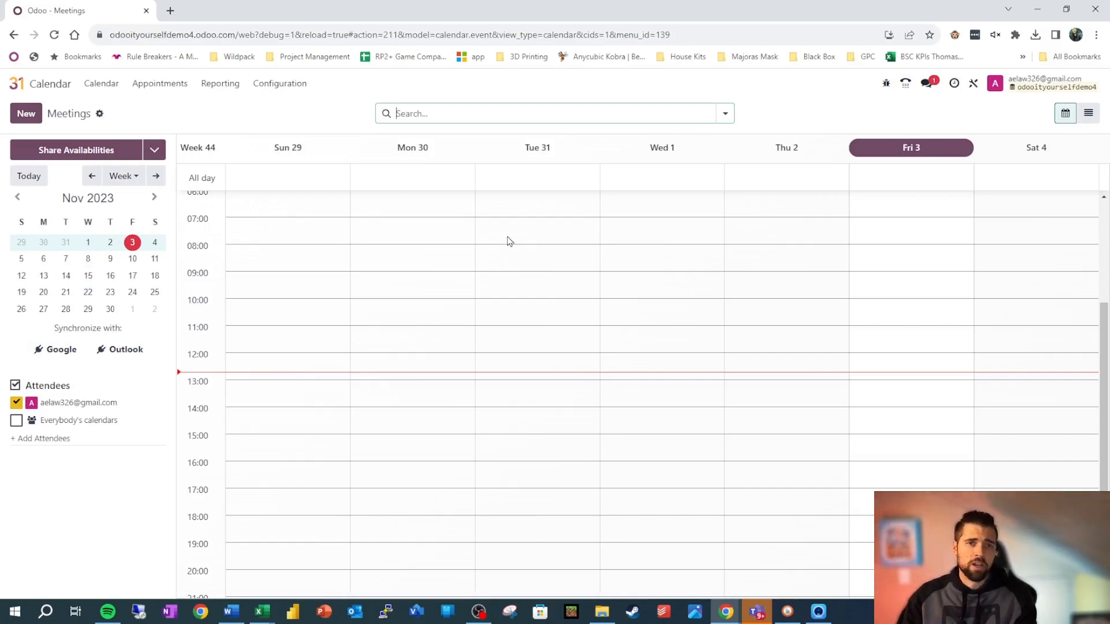
# Open Appointments and view its empty onboarding page
pyautogui.click(159, 83)
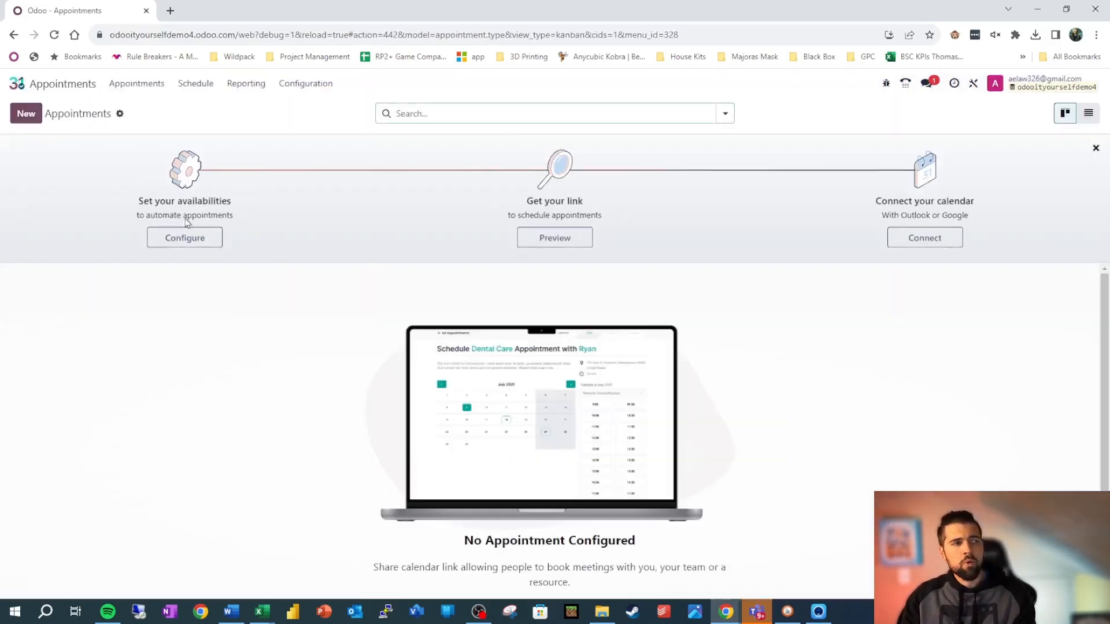
pyautogui.moveTo(201, 325)
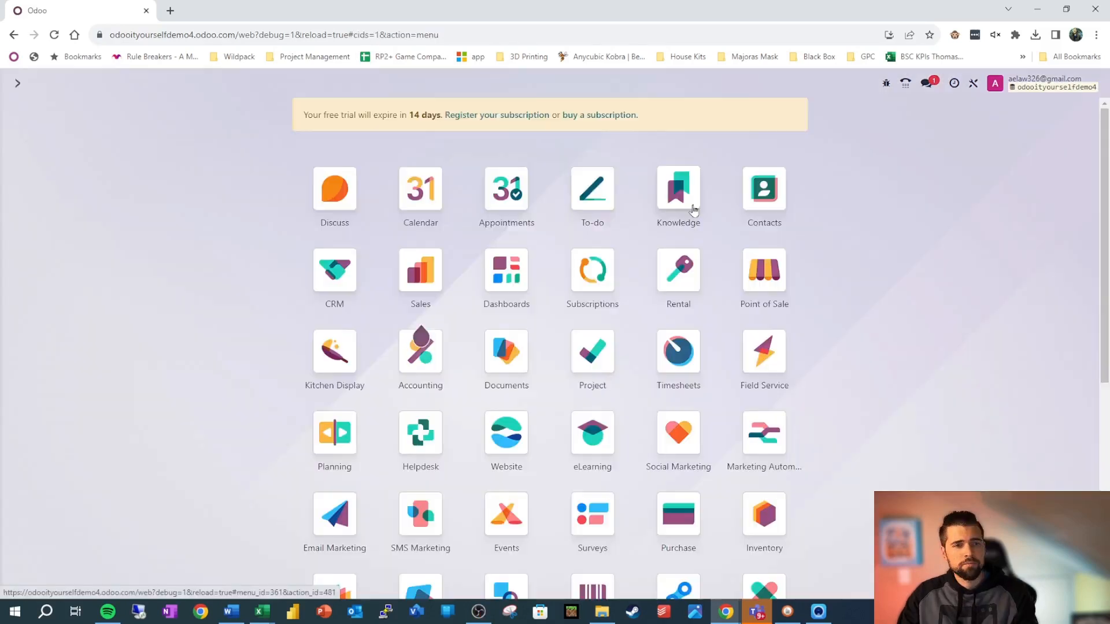
# Open Knowledge to the private welcome article with its checklist
pyautogui.click(677, 188)
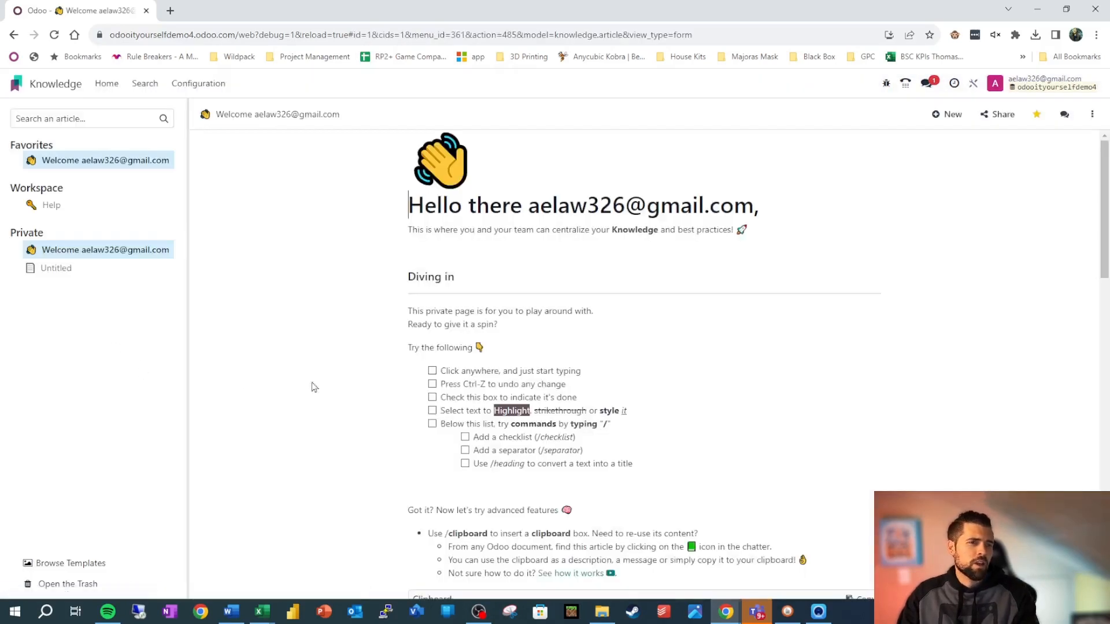
pyautogui.moveTo(315, 357)
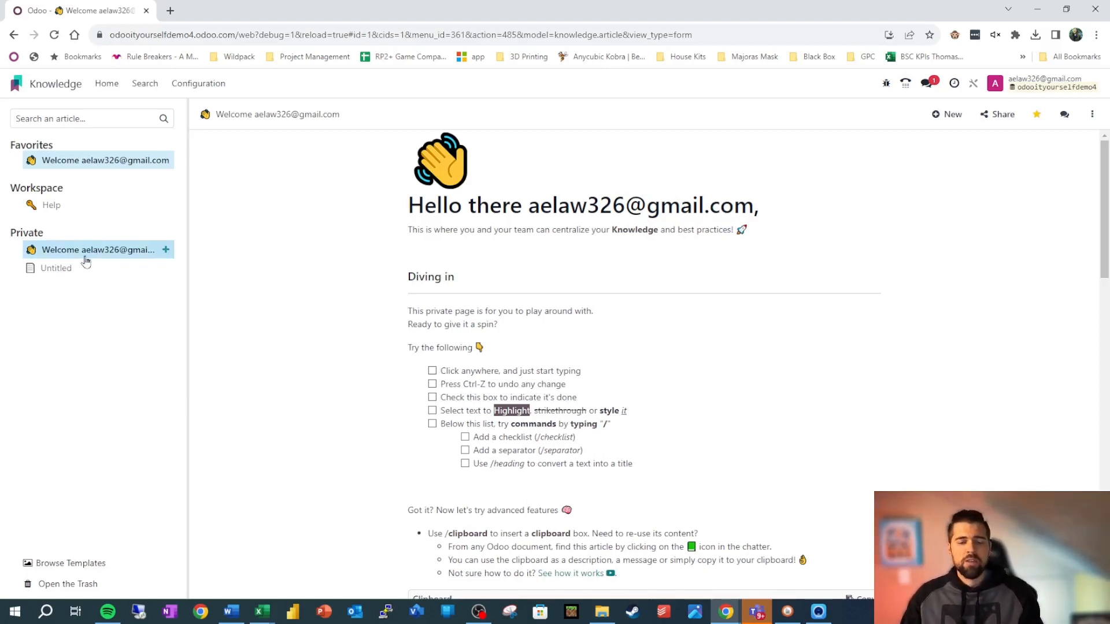
pyautogui.moveTo(205, 310)
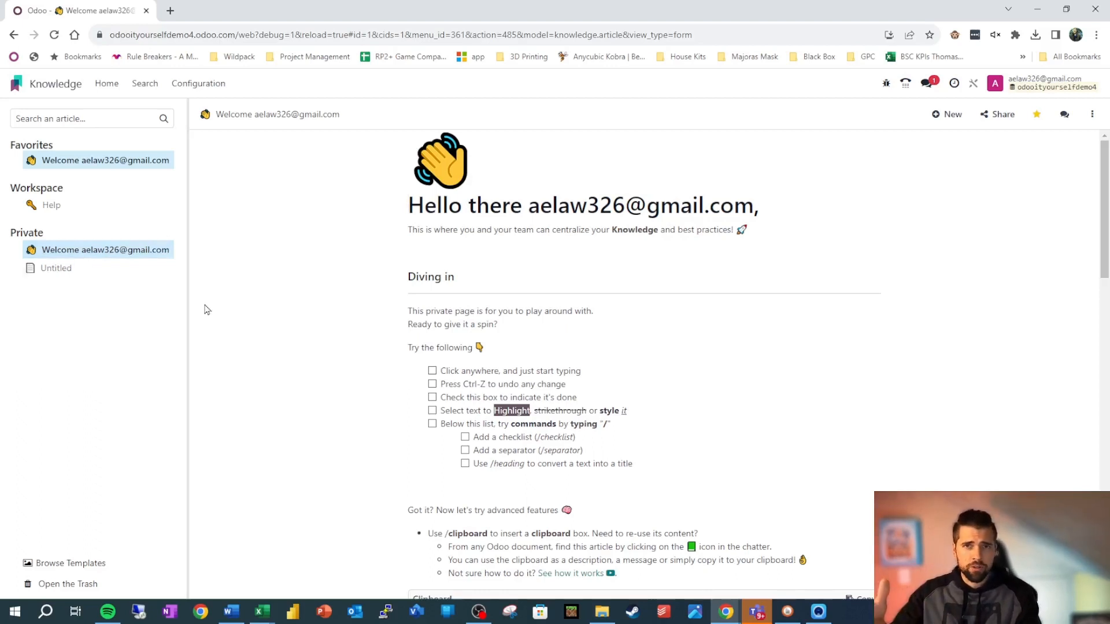
# Return to the home menu and open Contacts, listing its three contacts
pyautogui.click(409, 206)
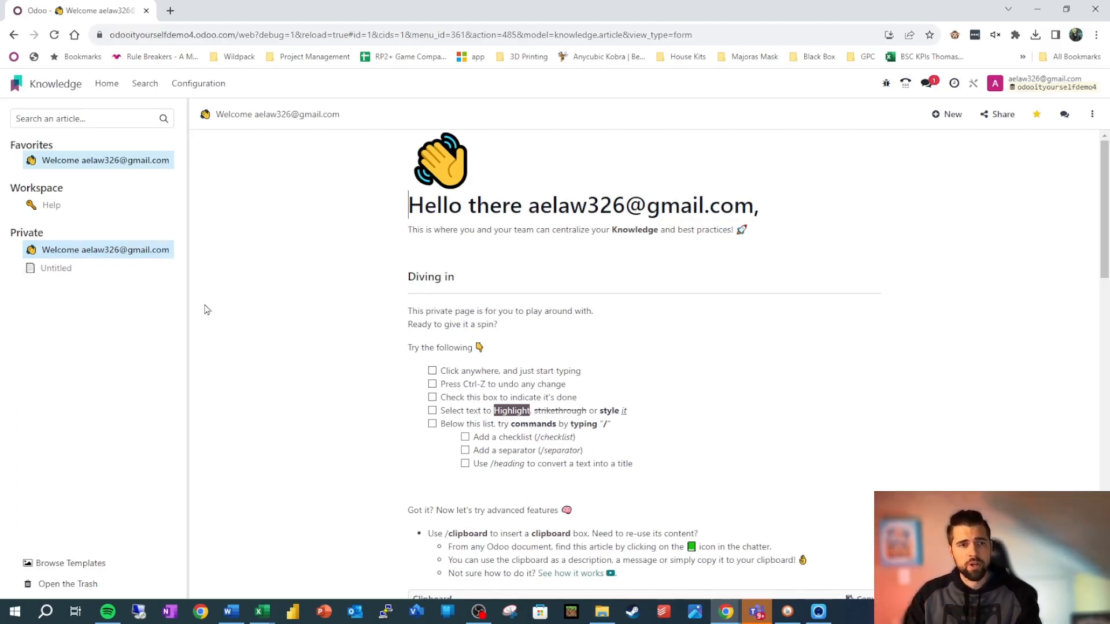
pyautogui.moveTo(632, 185)
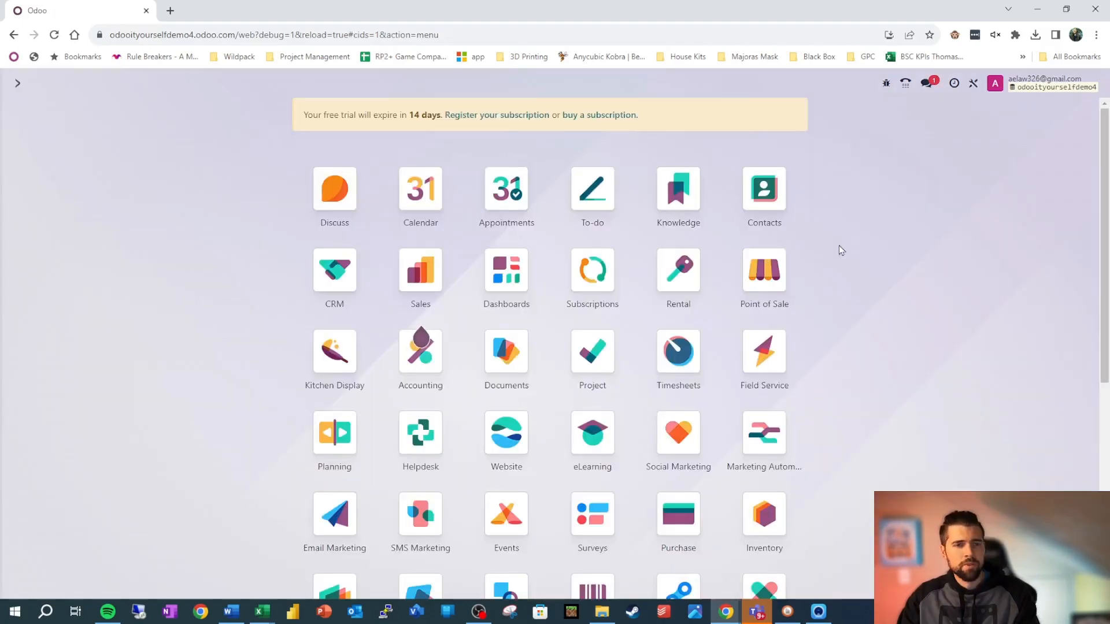
pyautogui.moveTo(821, 241)
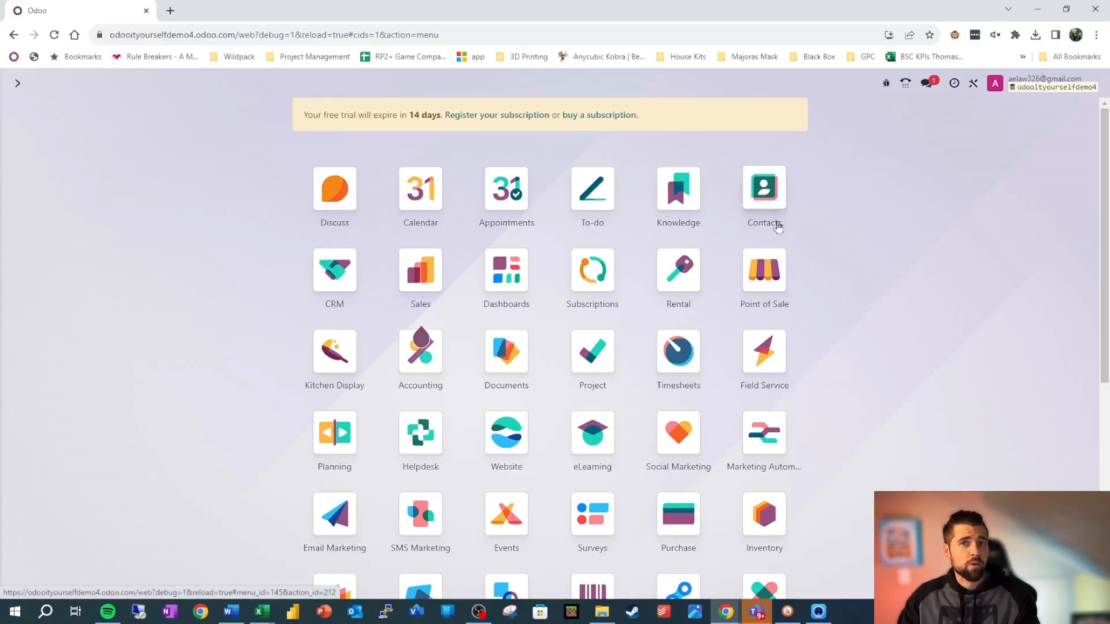
pyautogui.click(765, 188)
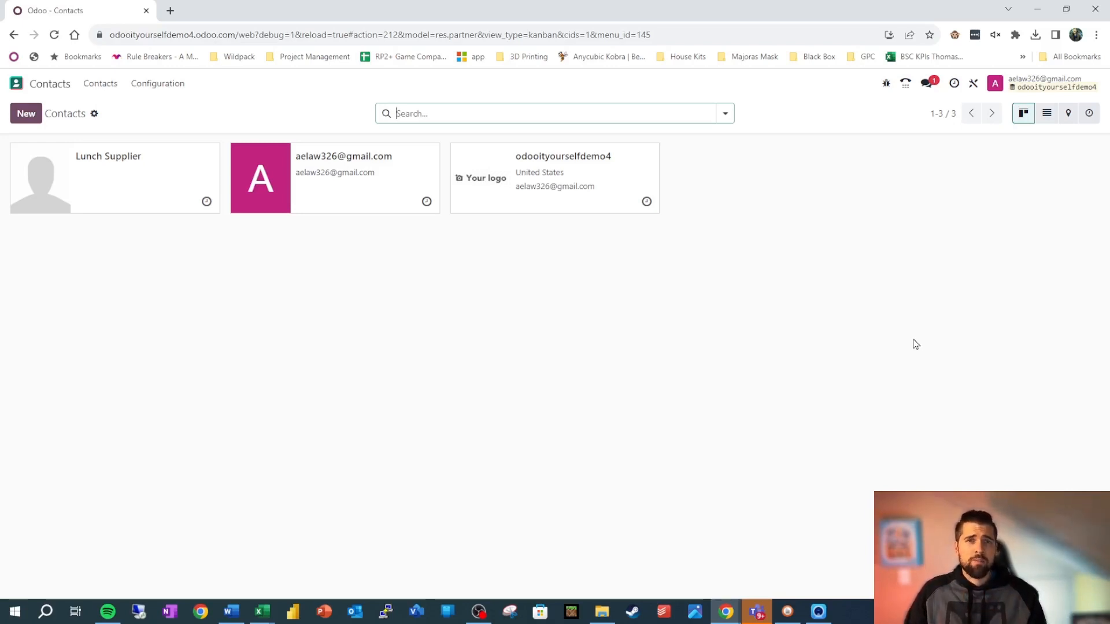
# Return to the home menu and open the CRM app
pyautogui.click(18, 83)
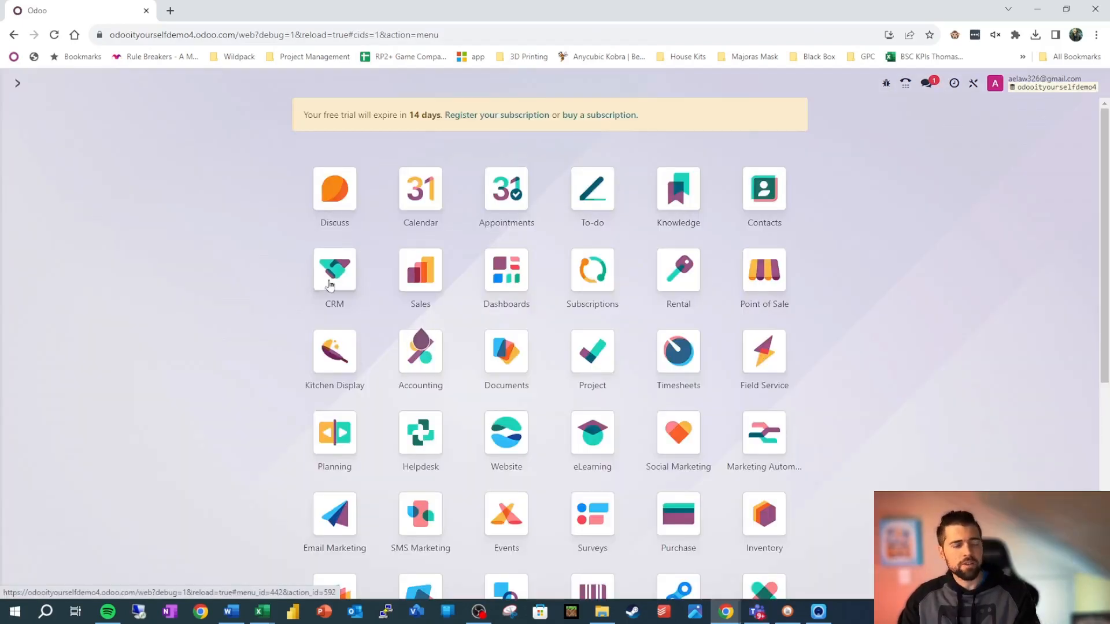
pyautogui.click(333, 271)
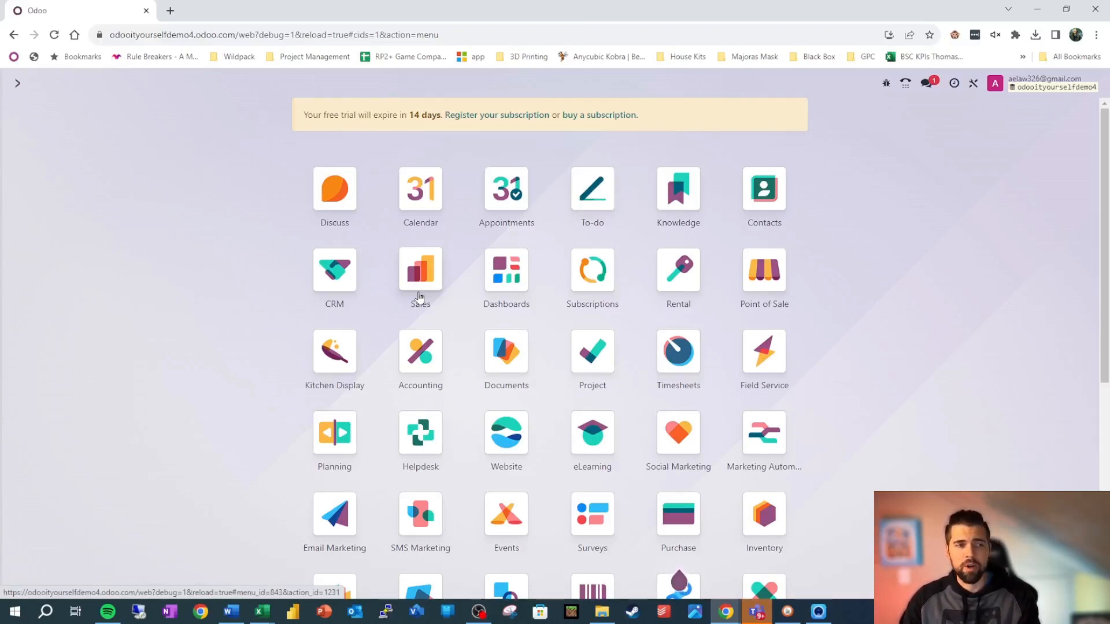
# Open Sales and start a new blank quotation
pyautogui.click(420, 271)
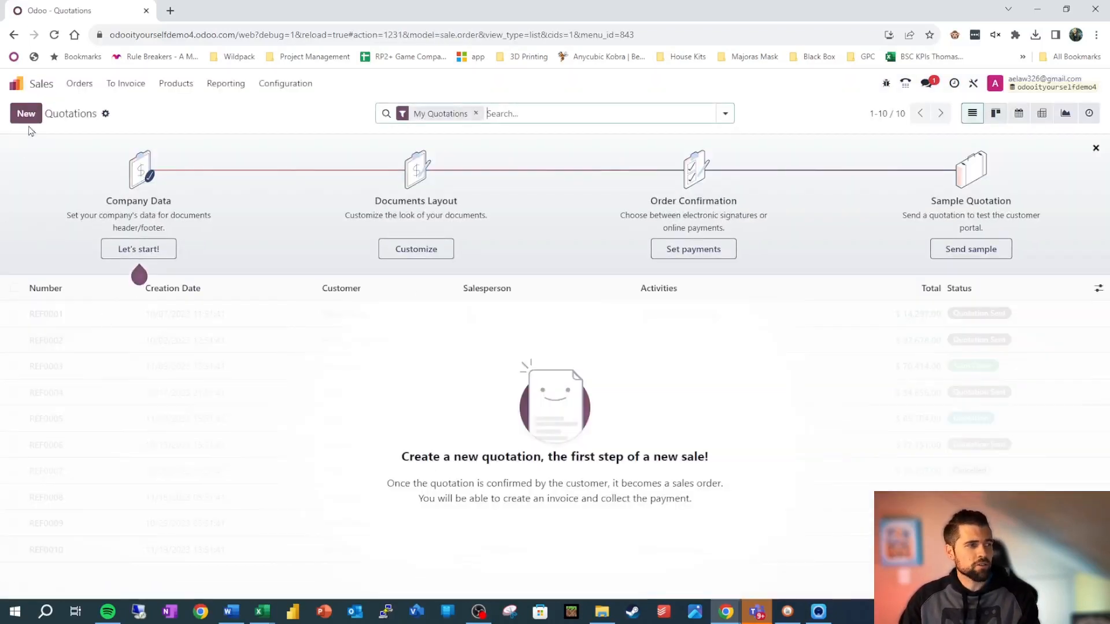
pyautogui.click(26, 113)
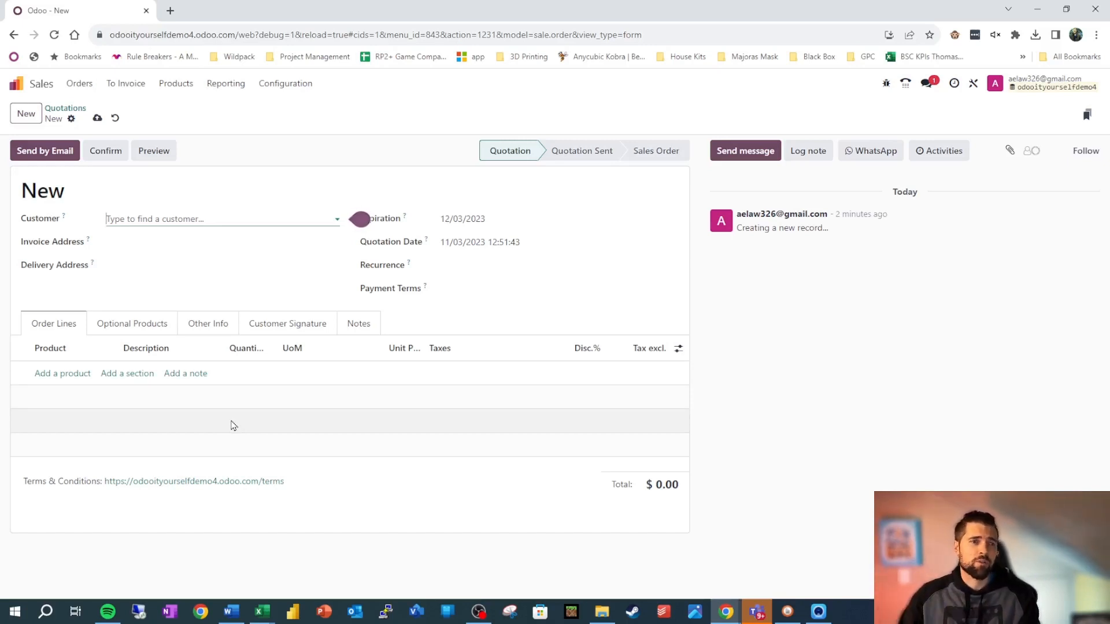
pyautogui.moveTo(249, 423)
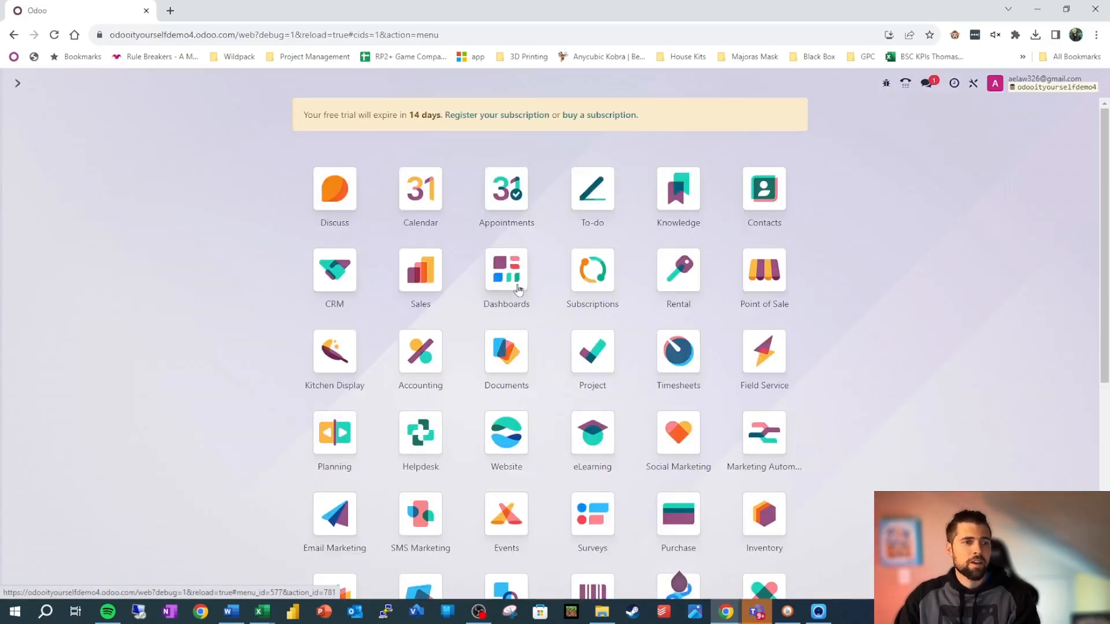
# Open Dashboards showing the Sales dashboard with zero quotations, orders and revenue
pyautogui.click(505, 270)
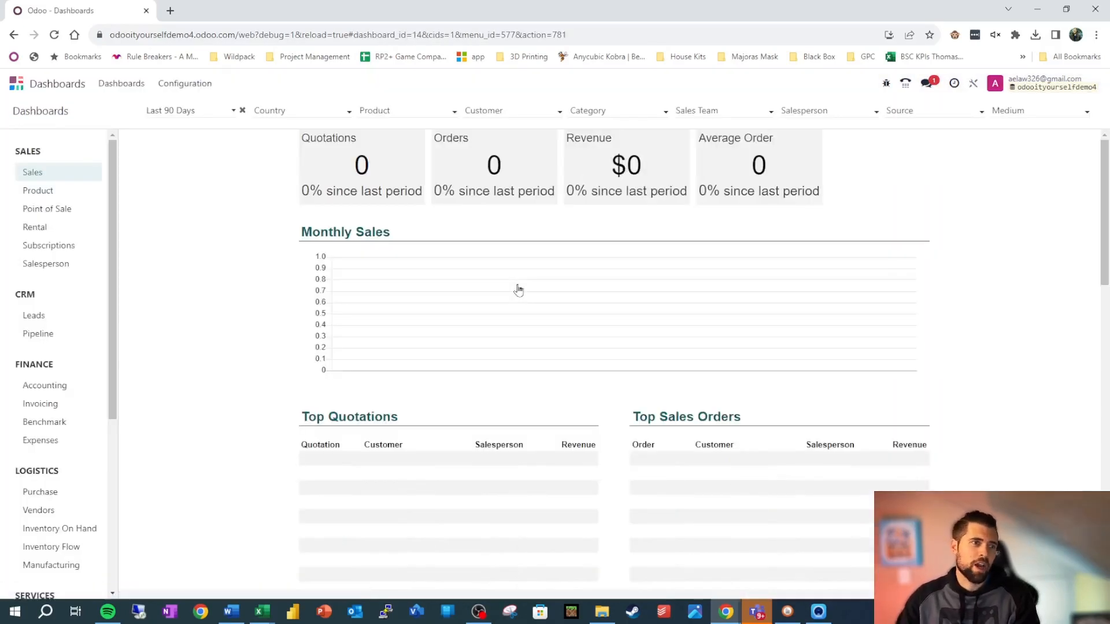
pyautogui.moveTo(261, 340)
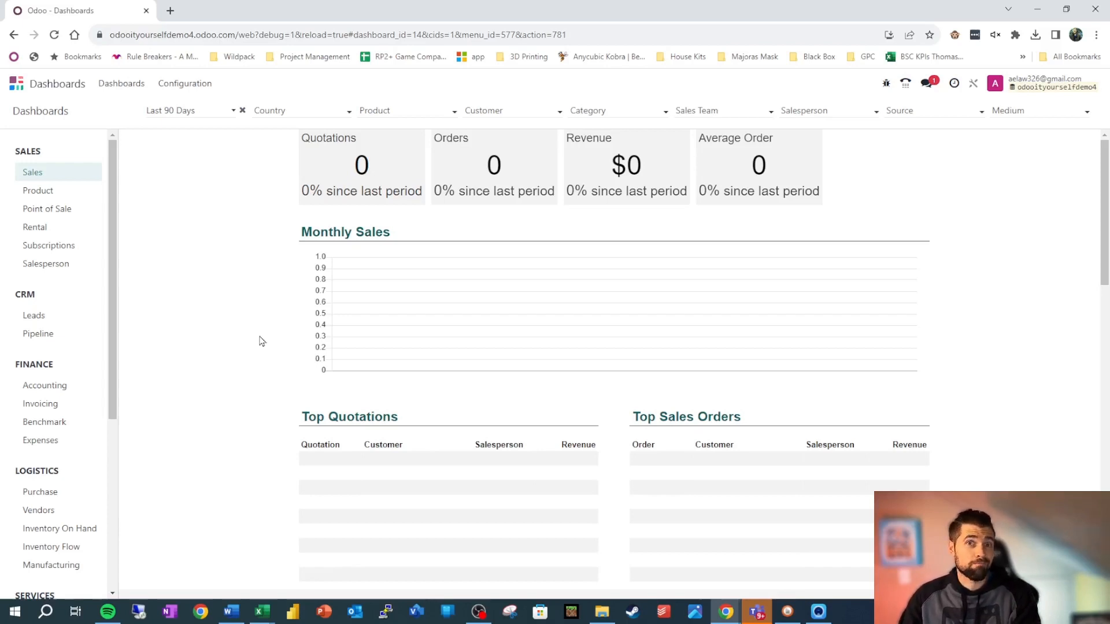
# Return to the app grid and visit Rental, Point of Sale and Accounting in turn
pyautogui.click(49, 245)
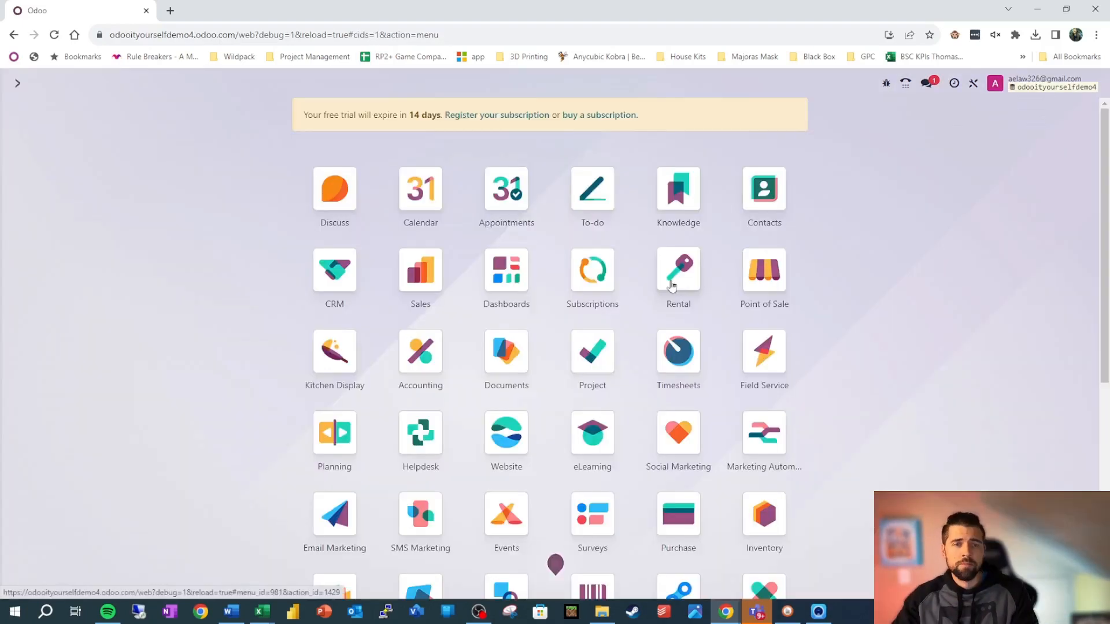
pyautogui.click(676, 270)
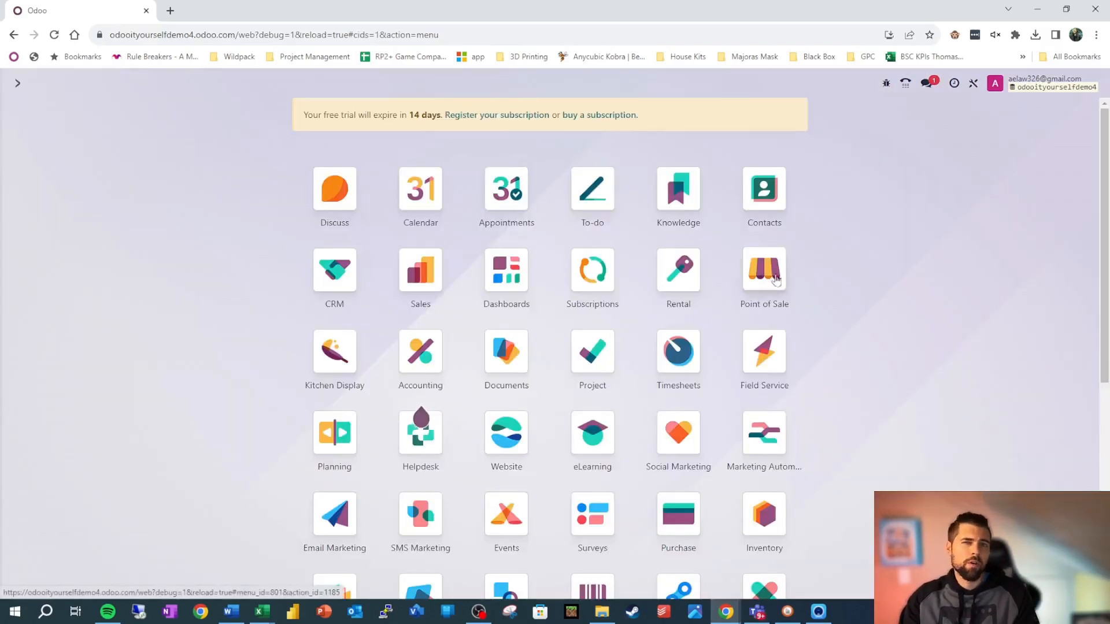
pyautogui.click(765, 270)
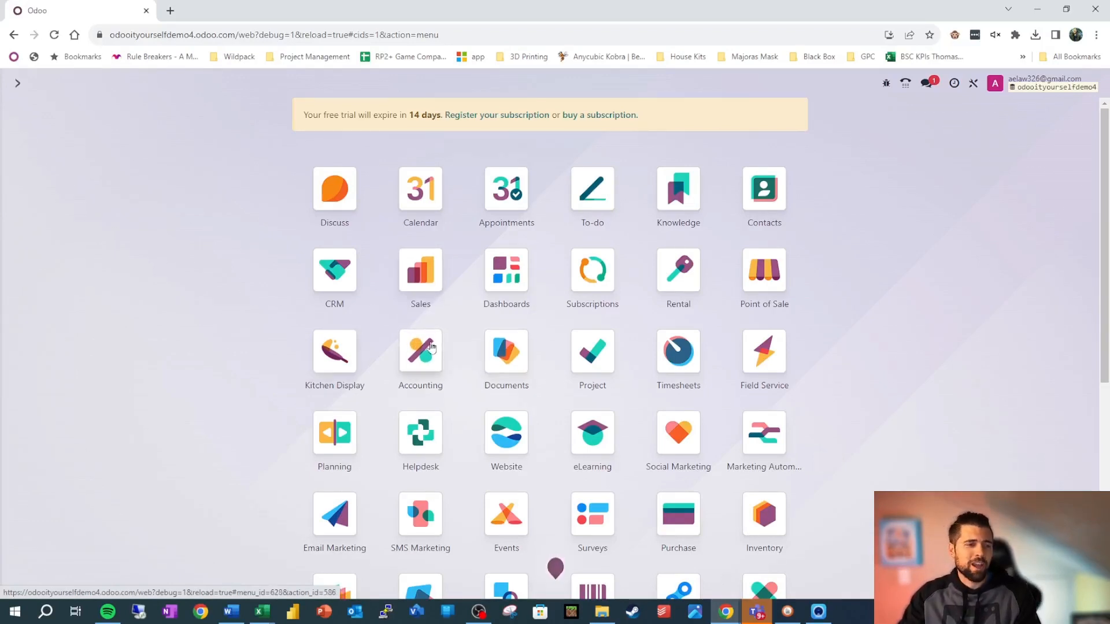
pyautogui.click(420, 270)
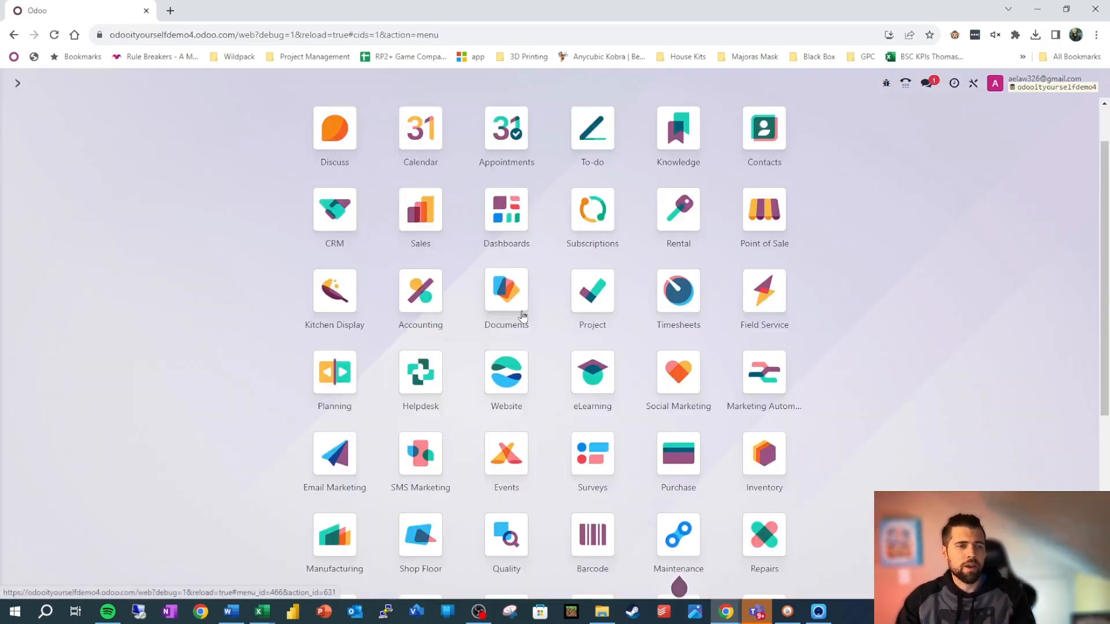
pyautogui.click(505, 289)
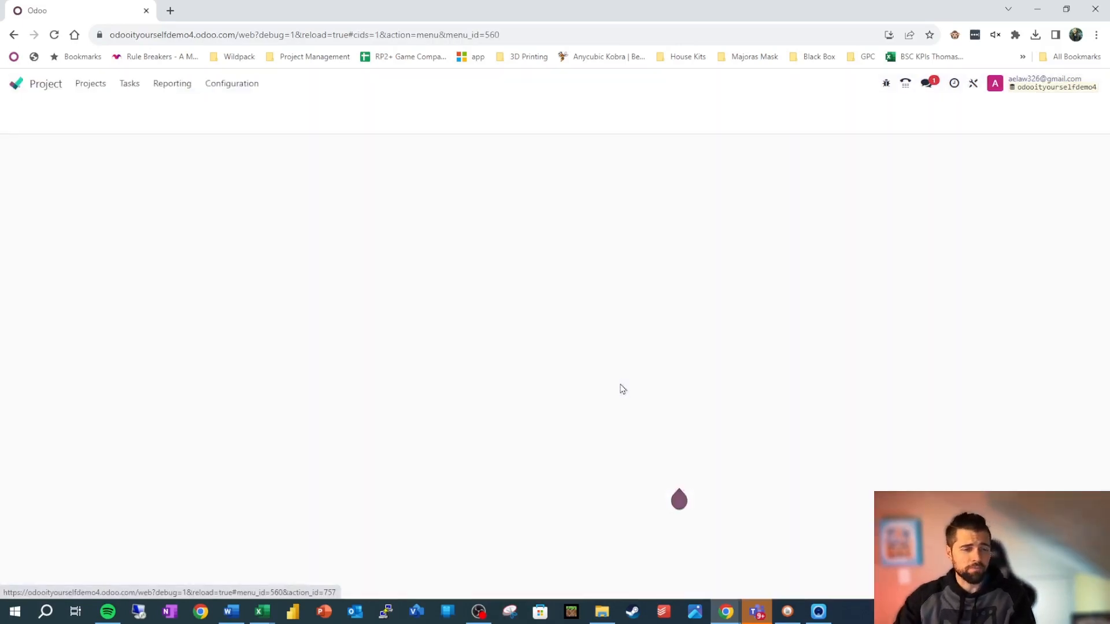
pyautogui.click(90, 83)
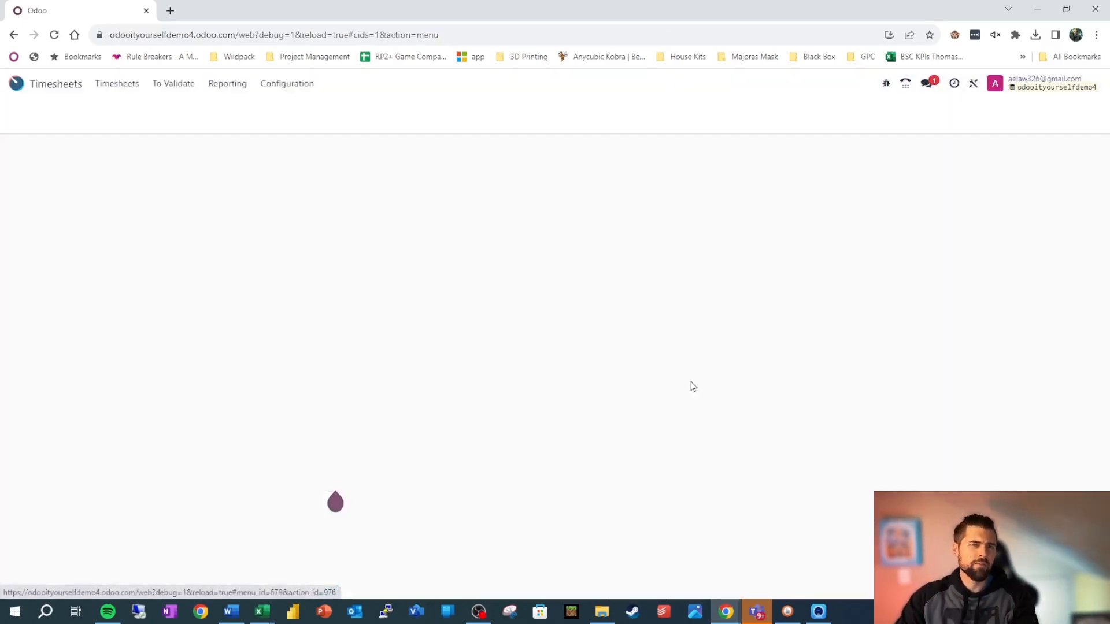
pyautogui.click(115, 83)
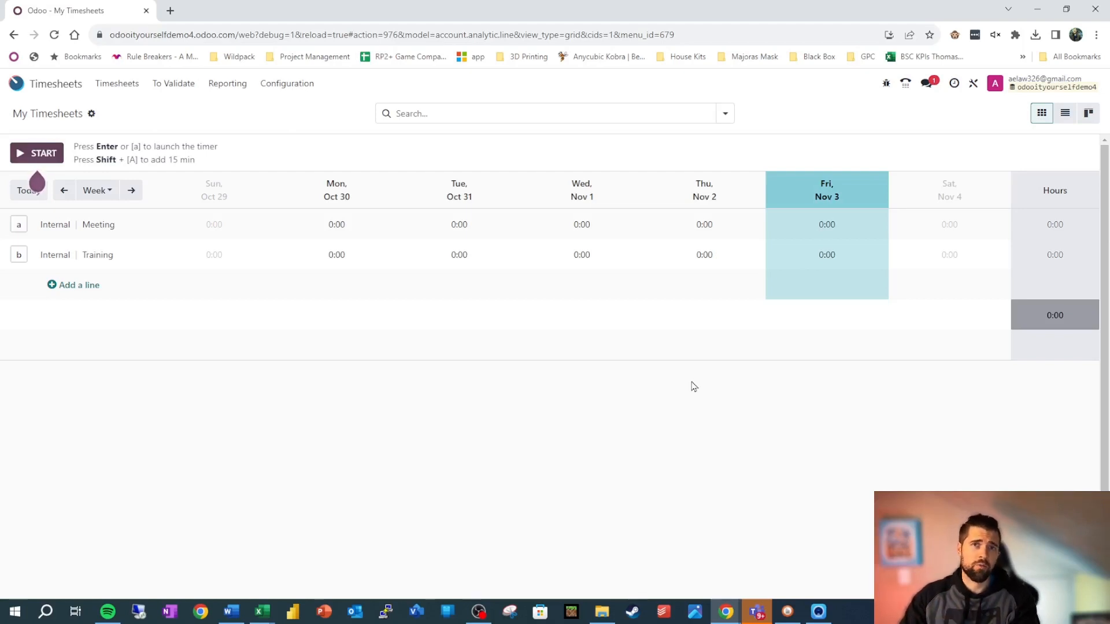
pyautogui.moveTo(527, 224)
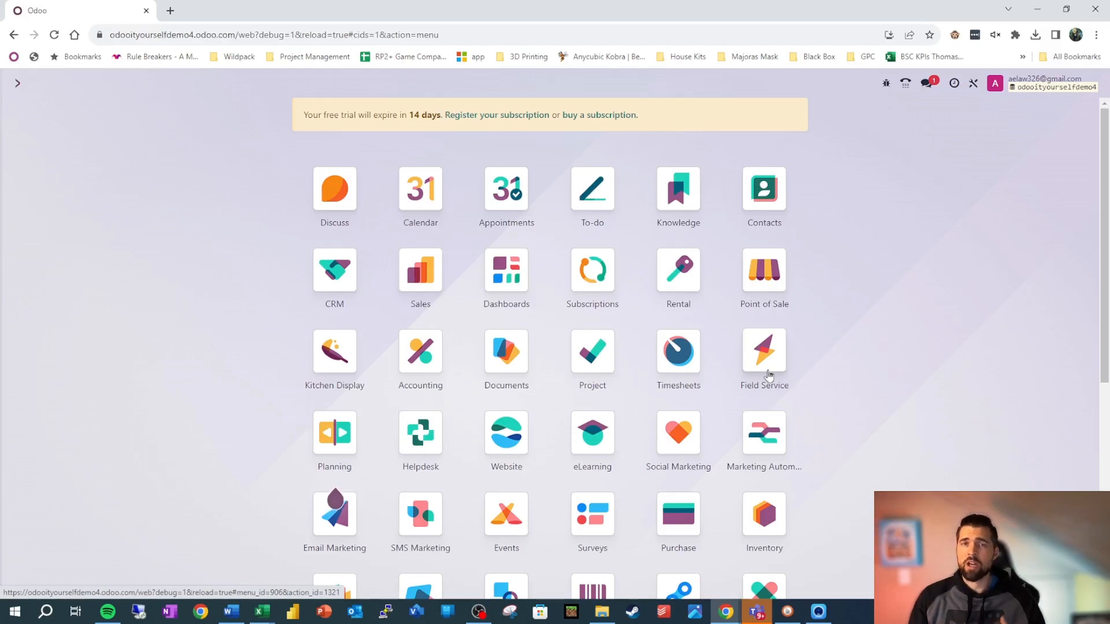
pyautogui.click(763, 350)
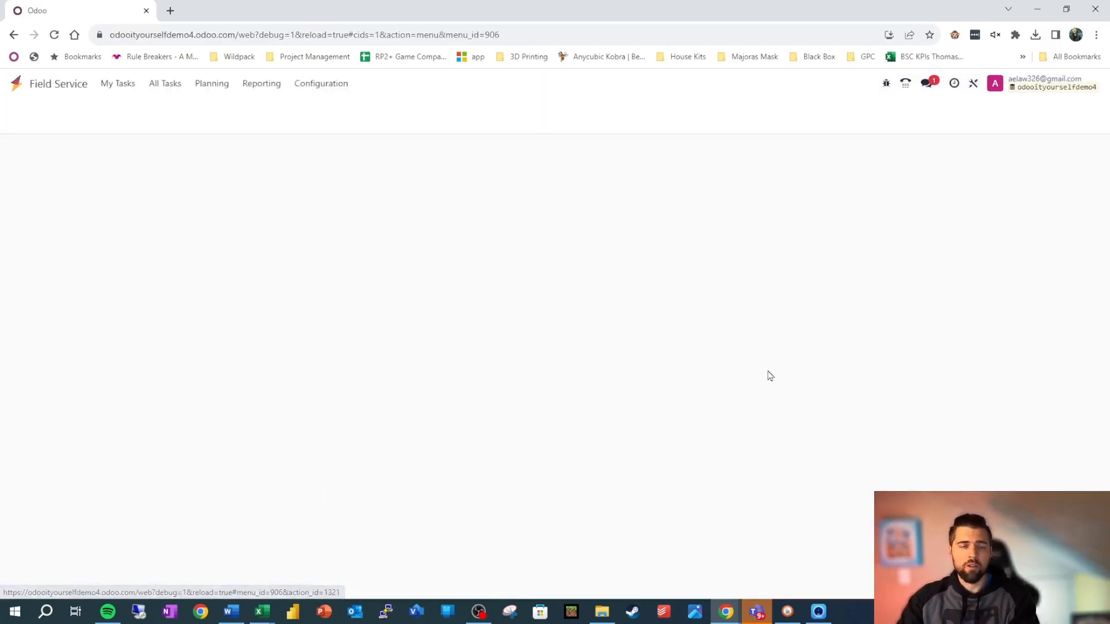
pyautogui.click(118, 83)
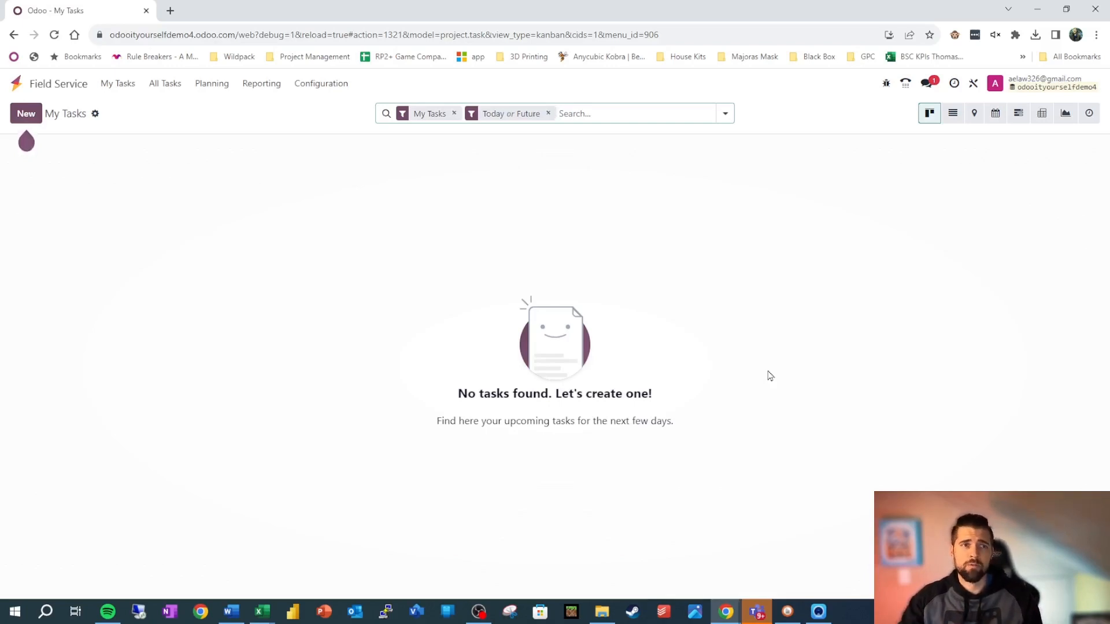
pyautogui.moveTo(831, 335)
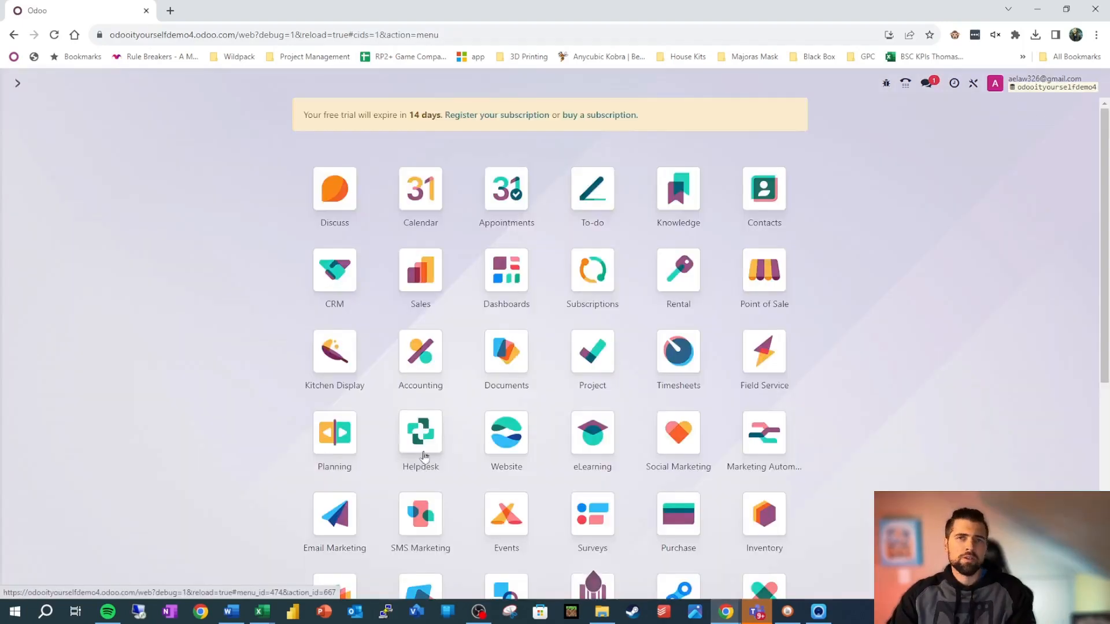
pyautogui.click(419, 431)
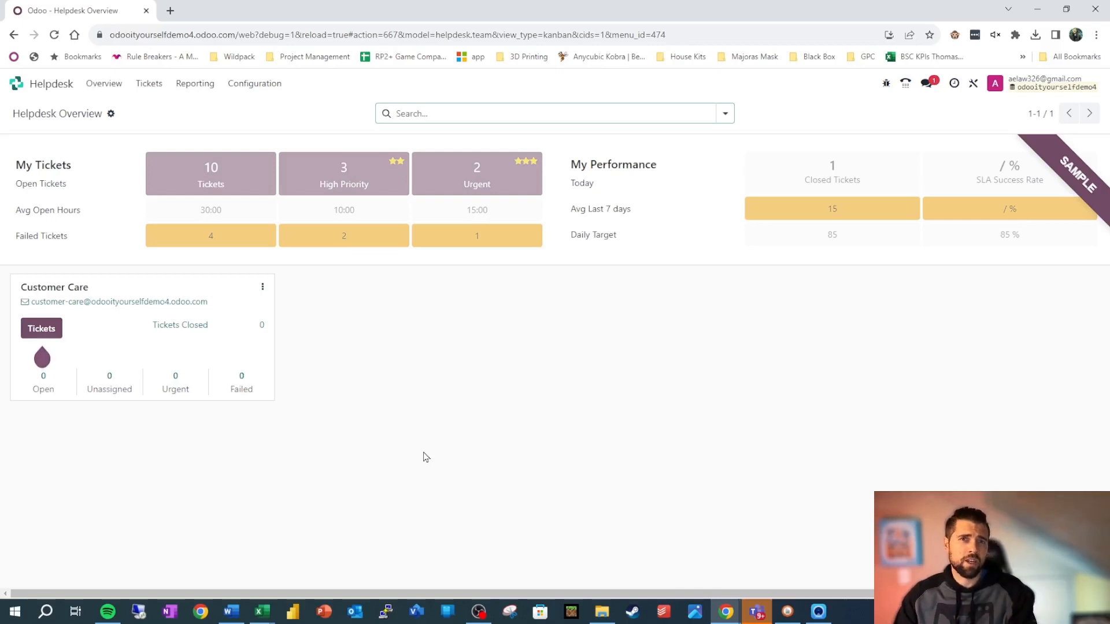
pyautogui.click(17, 84)
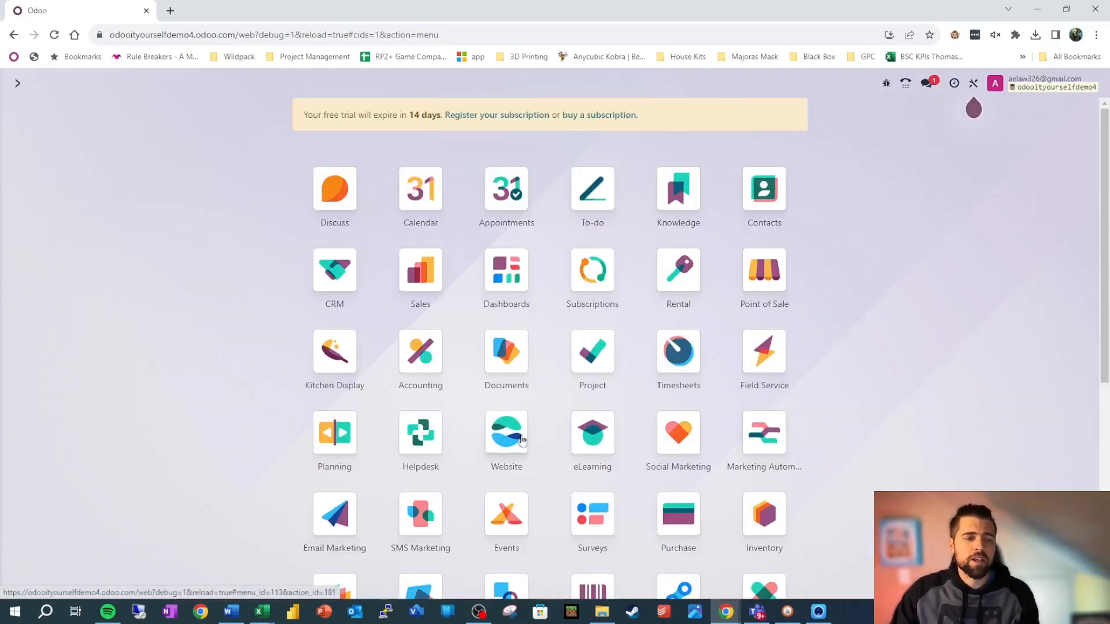
pyautogui.click(506, 432)
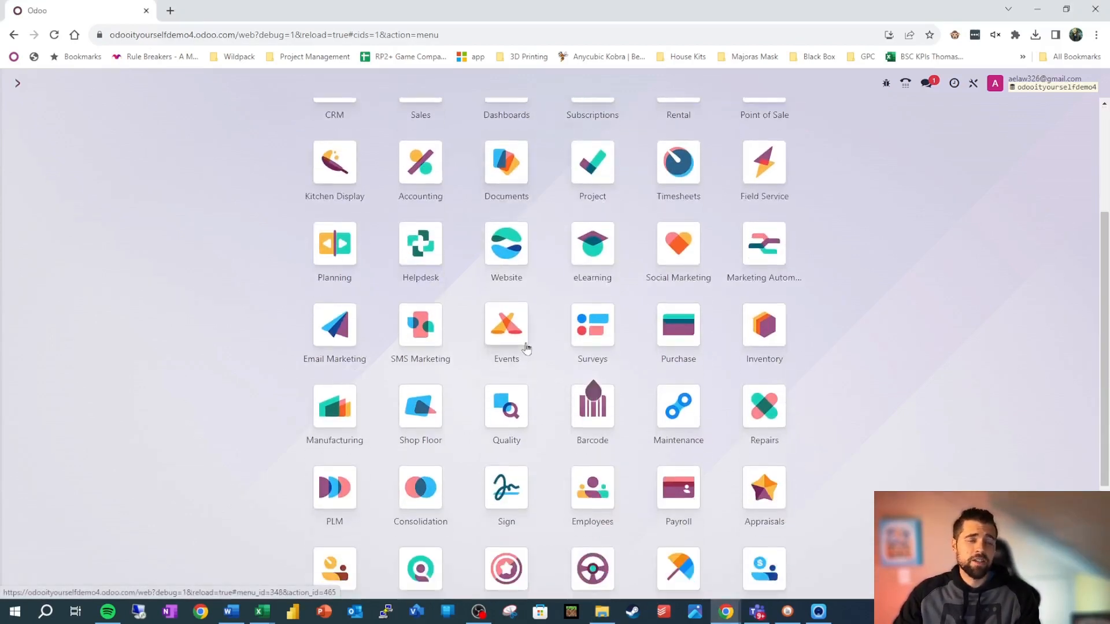
pyautogui.click(507, 325)
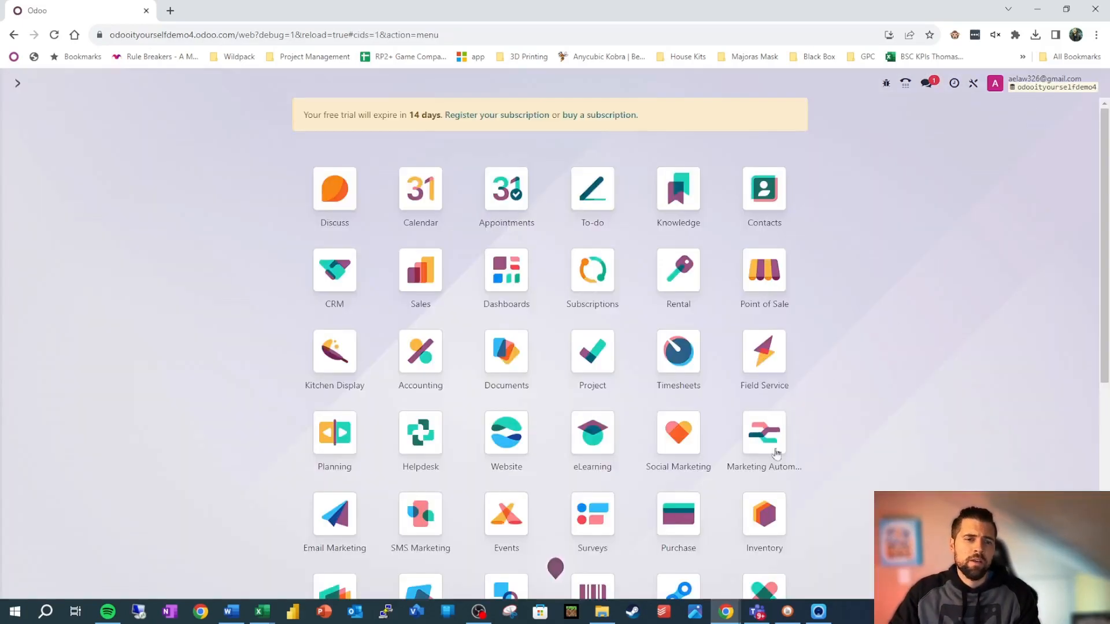
pyautogui.click(764, 515)
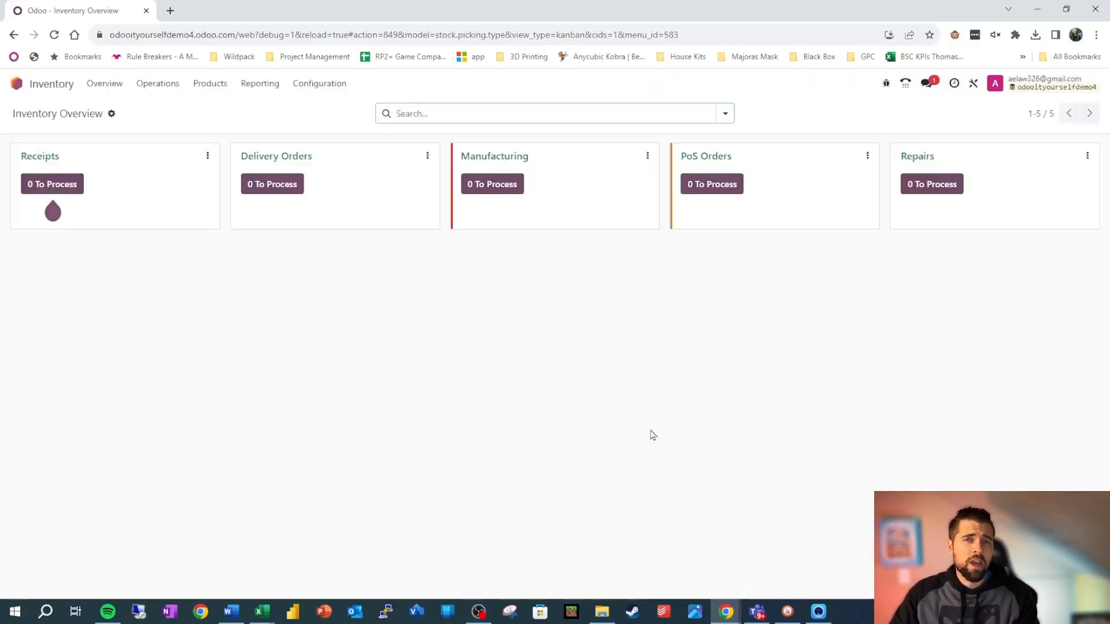
pyautogui.moveTo(657, 416)
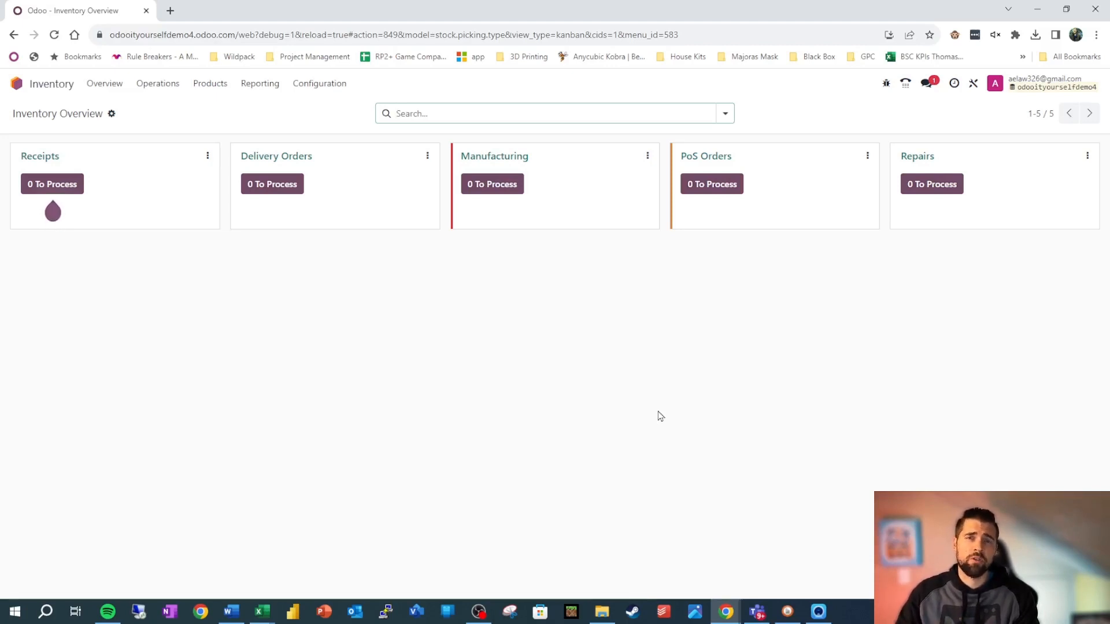
pyautogui.moveTo(487, 103)
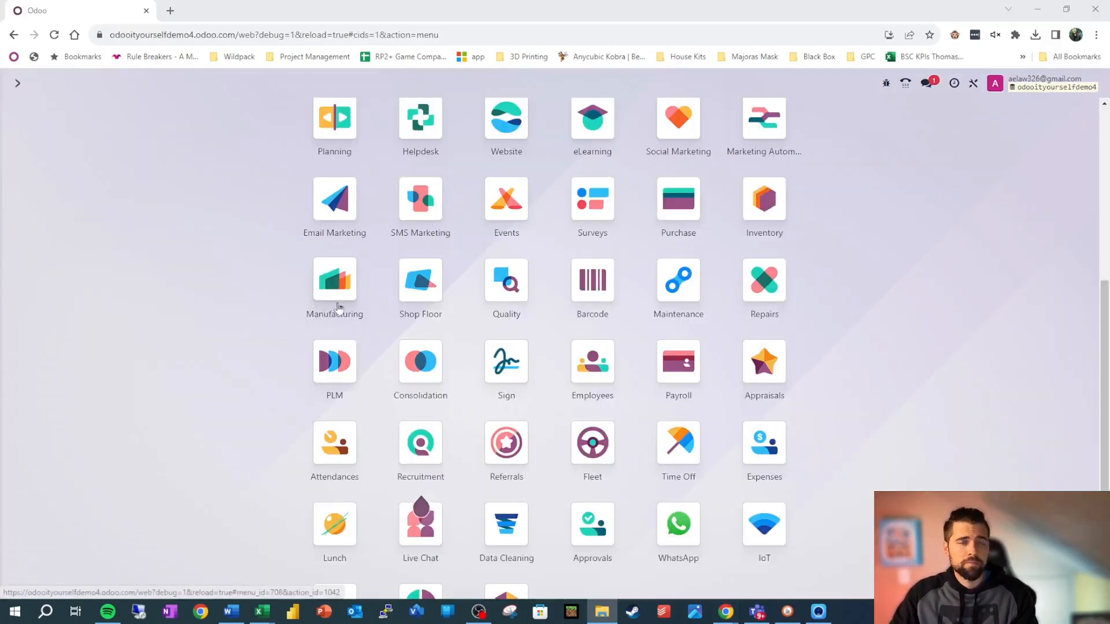
# Open the Manufacturing app from the grid
pyautogui.click(334, 279)
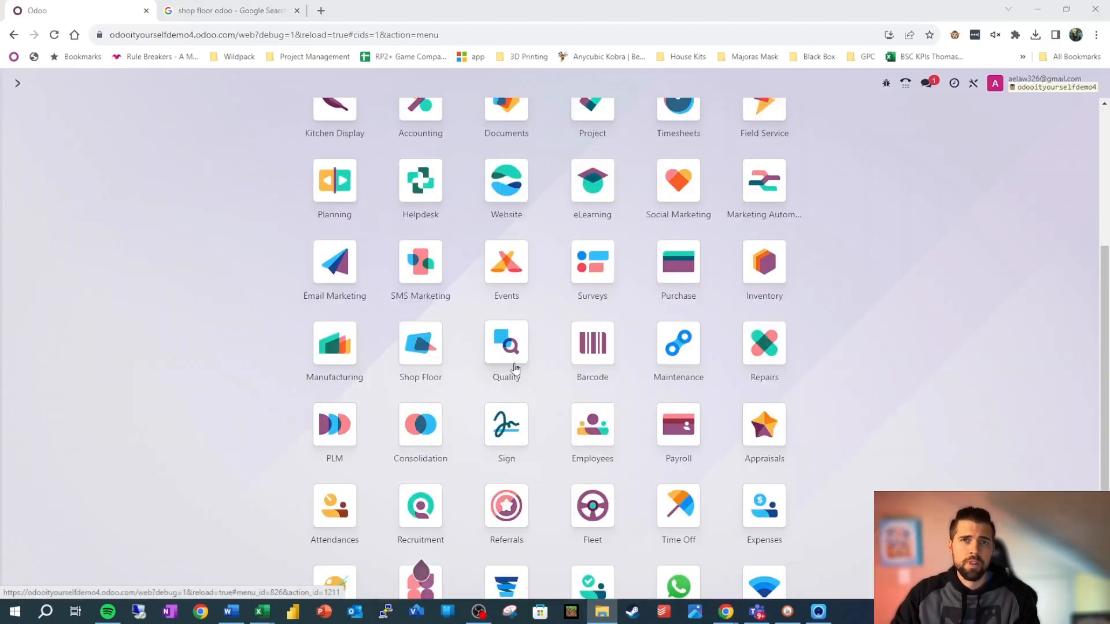
# Open the Quality app and view its overview with the Main Quality Team
pyautogui.click(506, 346)
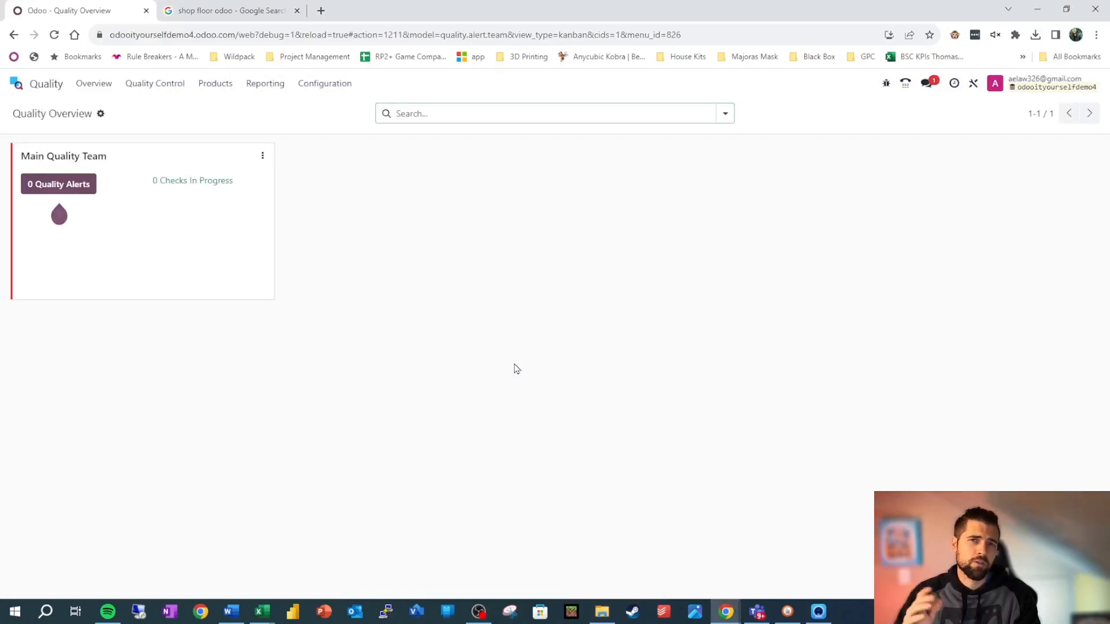
pyautogui.click(552, 113)
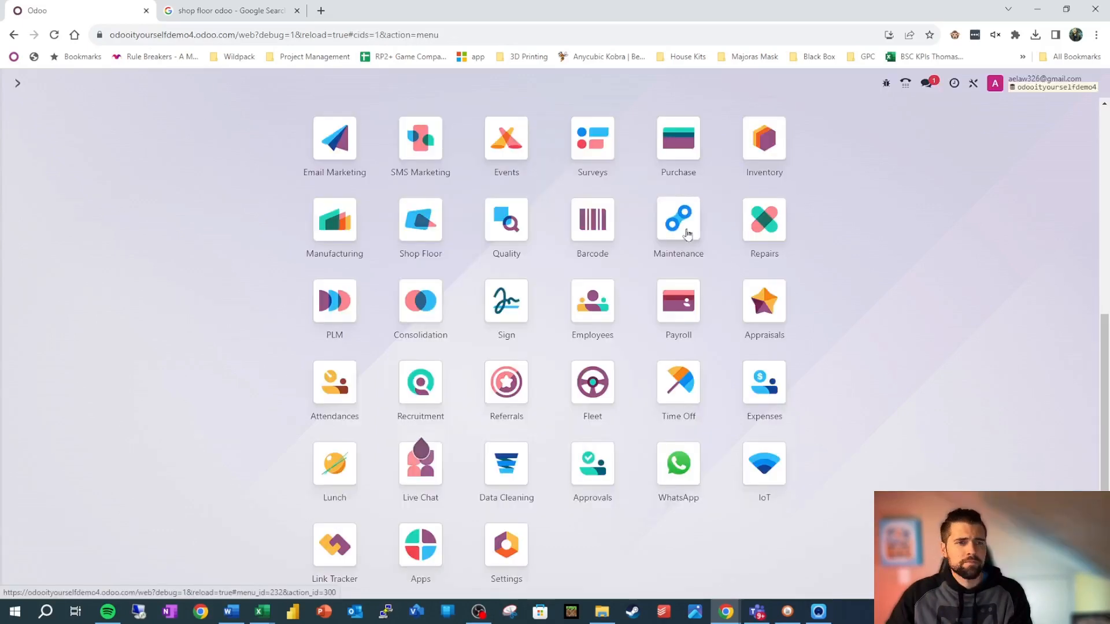
pyautogui.click(676, 219)
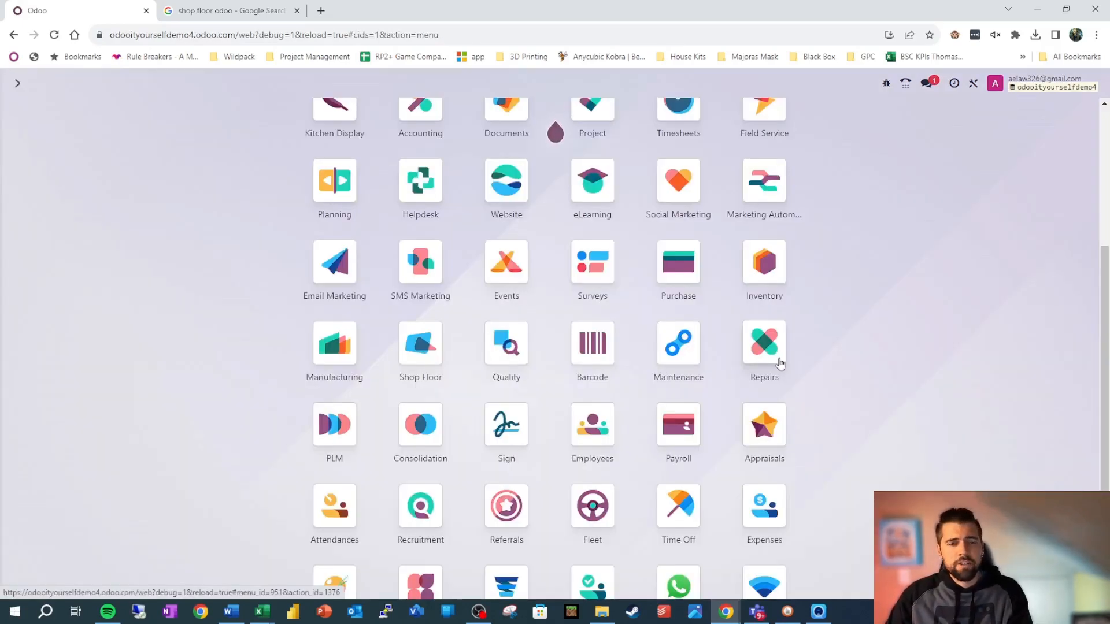
pyautogui.click(765, 342)
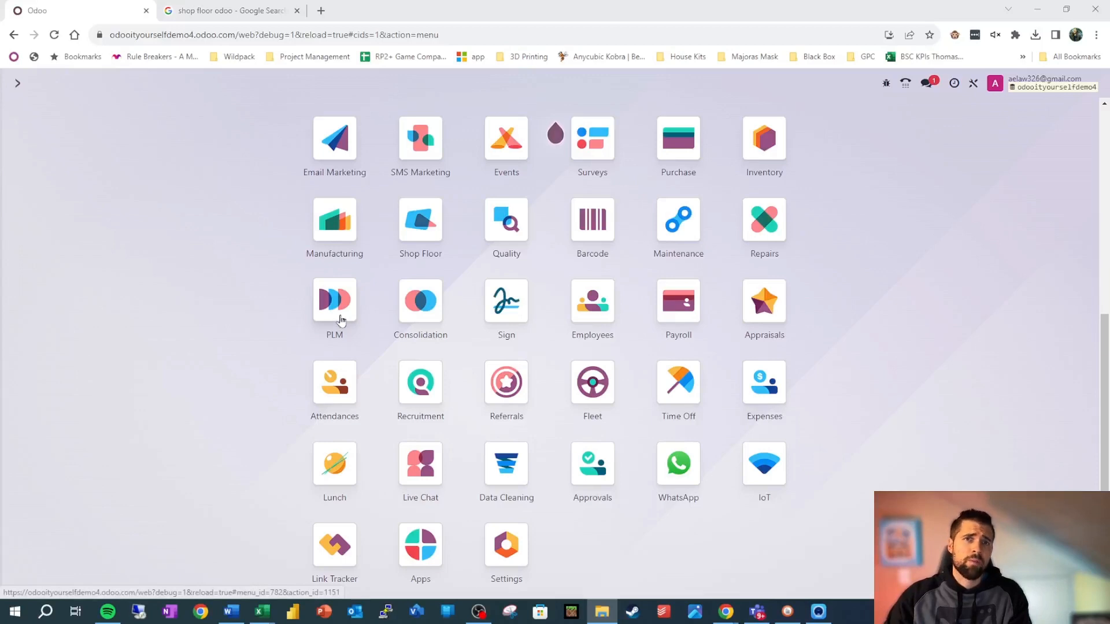
pyautogui.click(335, 298)
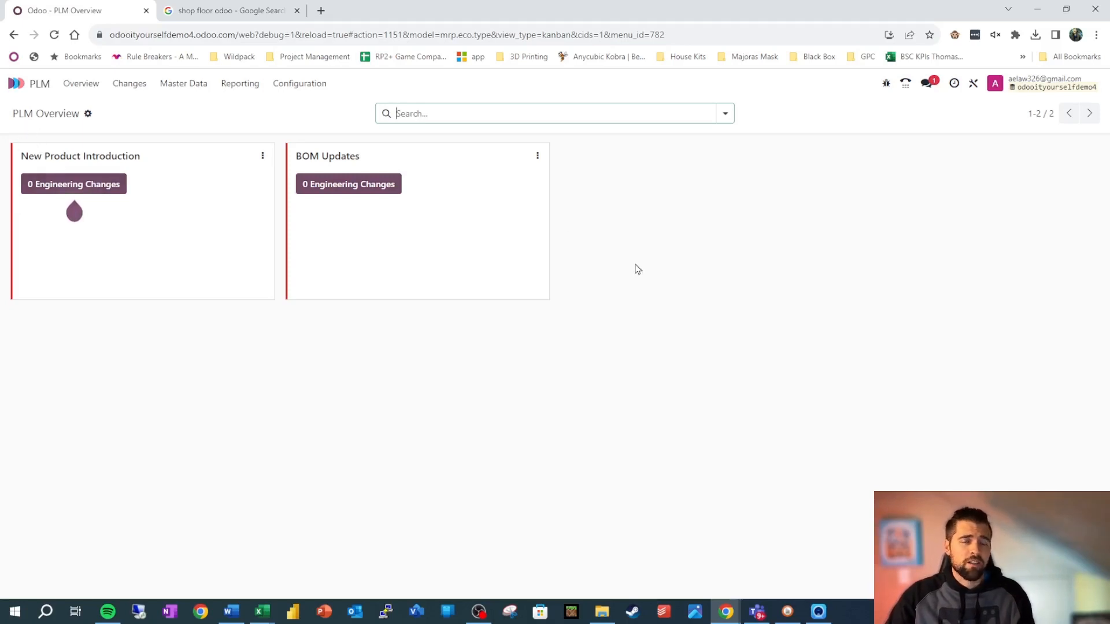
pyautogui.moveTo(644, 267)
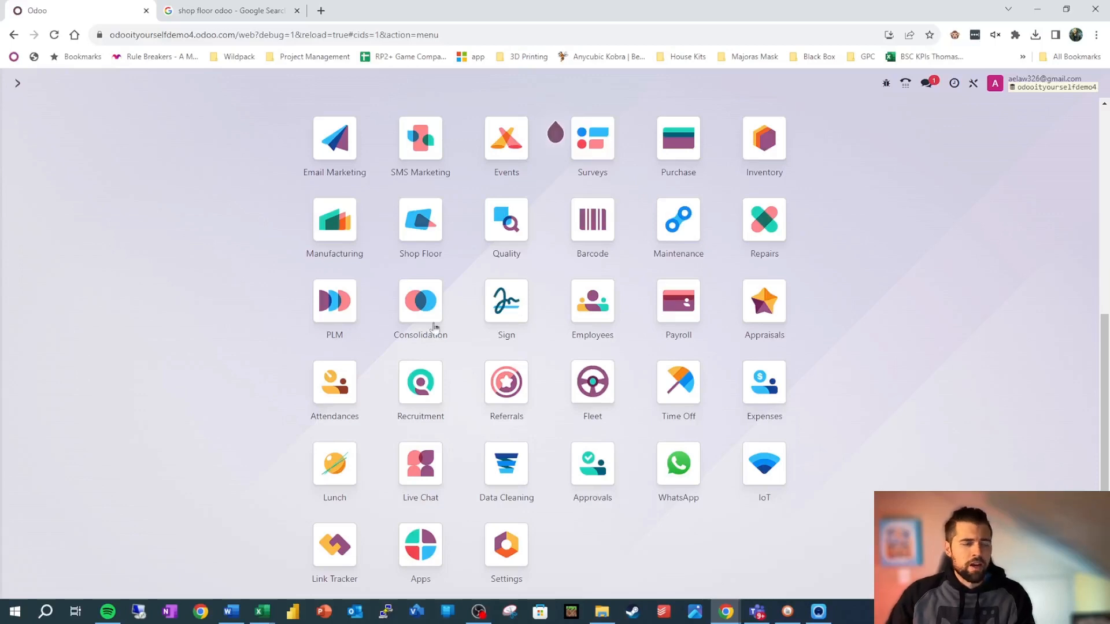
pyautogui.click(418, 301)
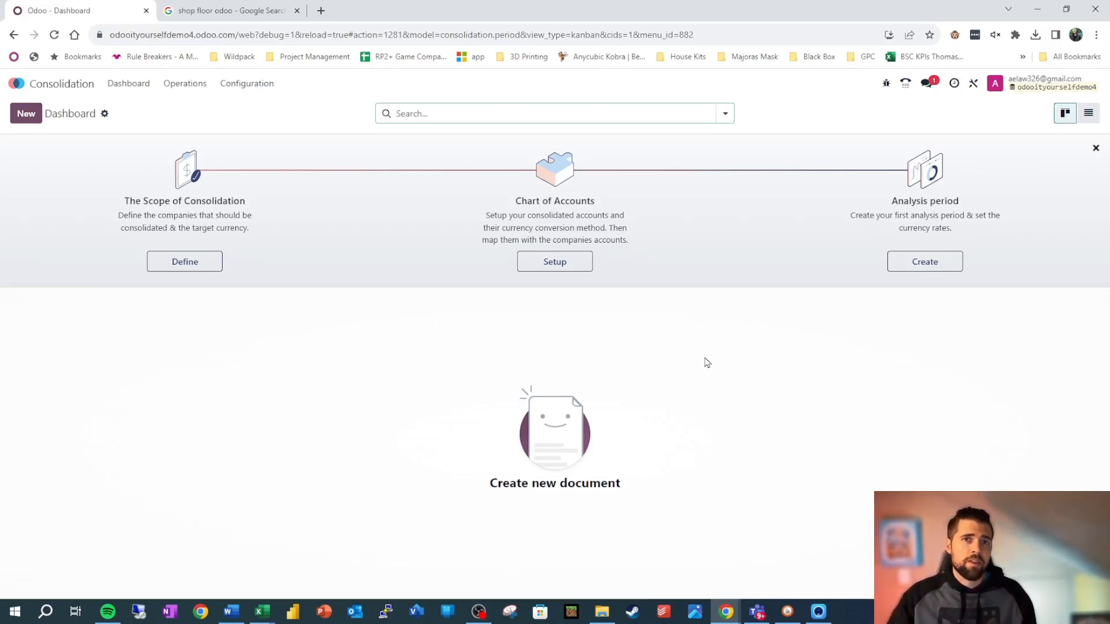
pyautogui.moveTo(711, 362)
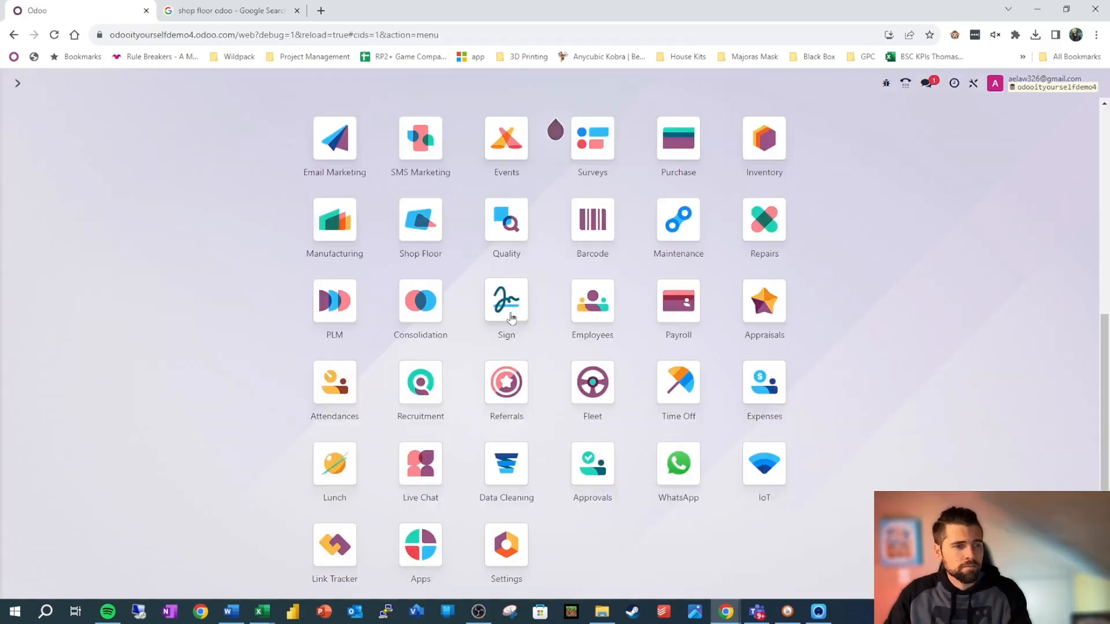
# Open the Sign app from the home menu to view its empty Templates screen
pyautogui.click(506, 299)
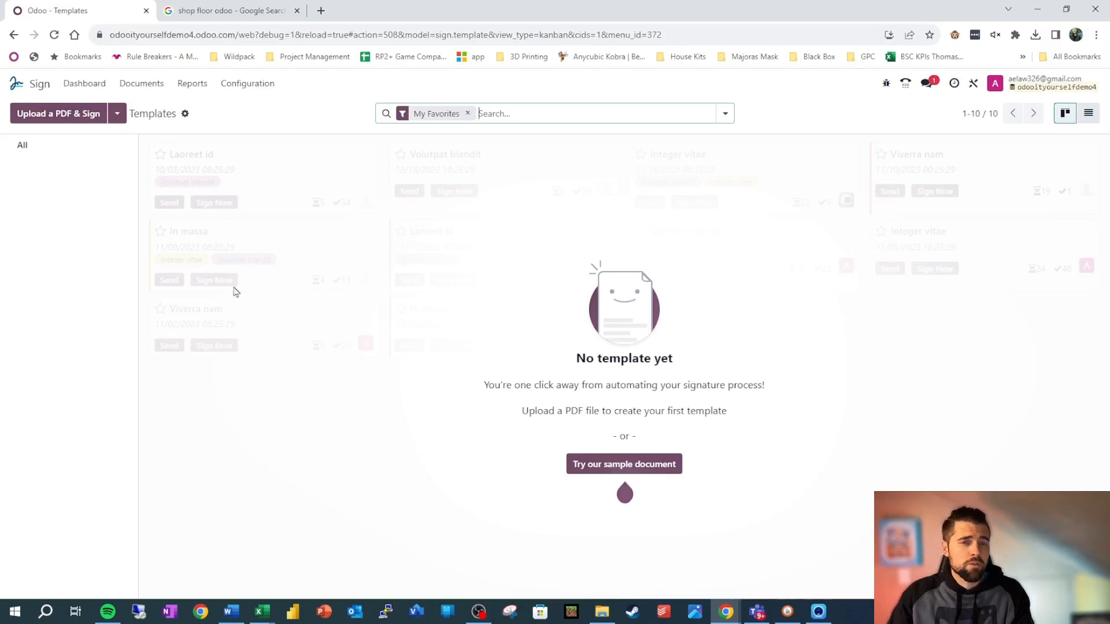
pyautogui.moveTo(536, 310)
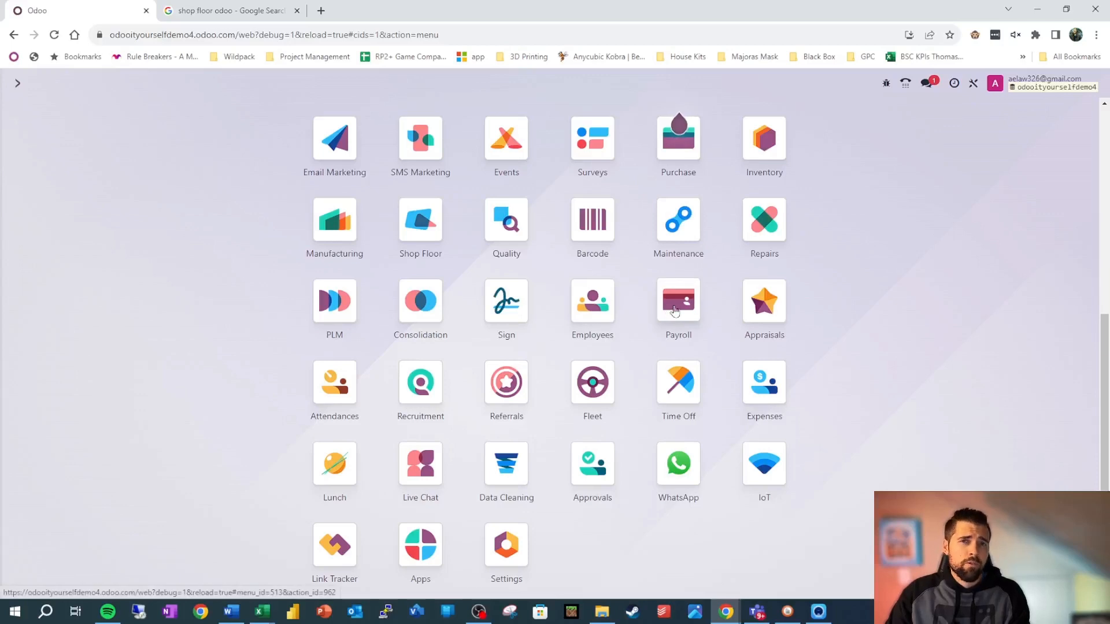
pyautogui.click(678, 300)
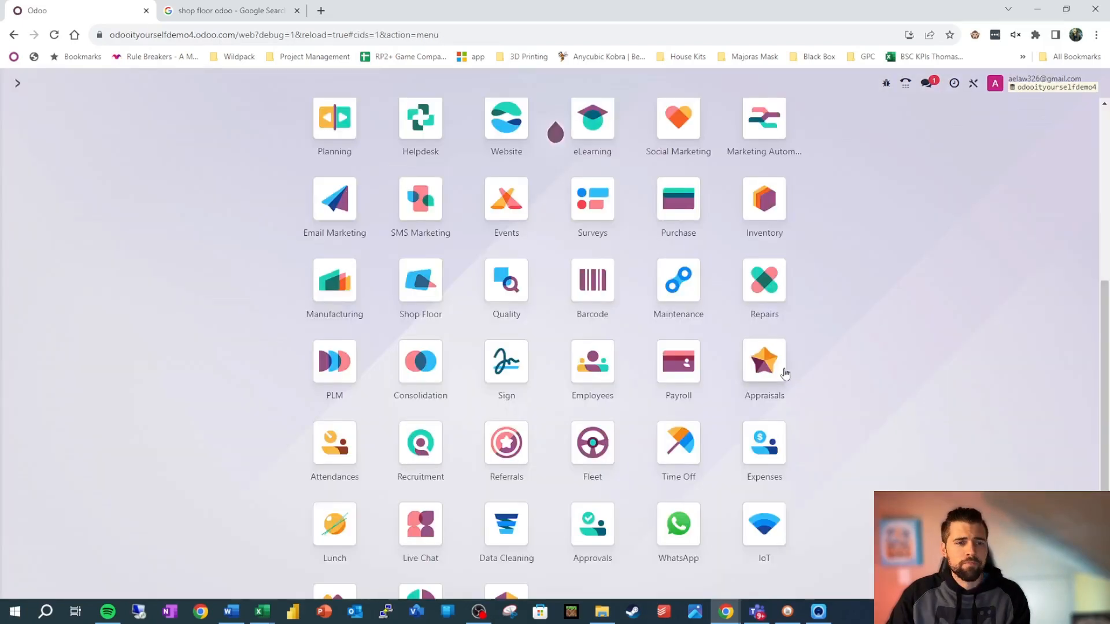
pyautogui.click(763, 363)
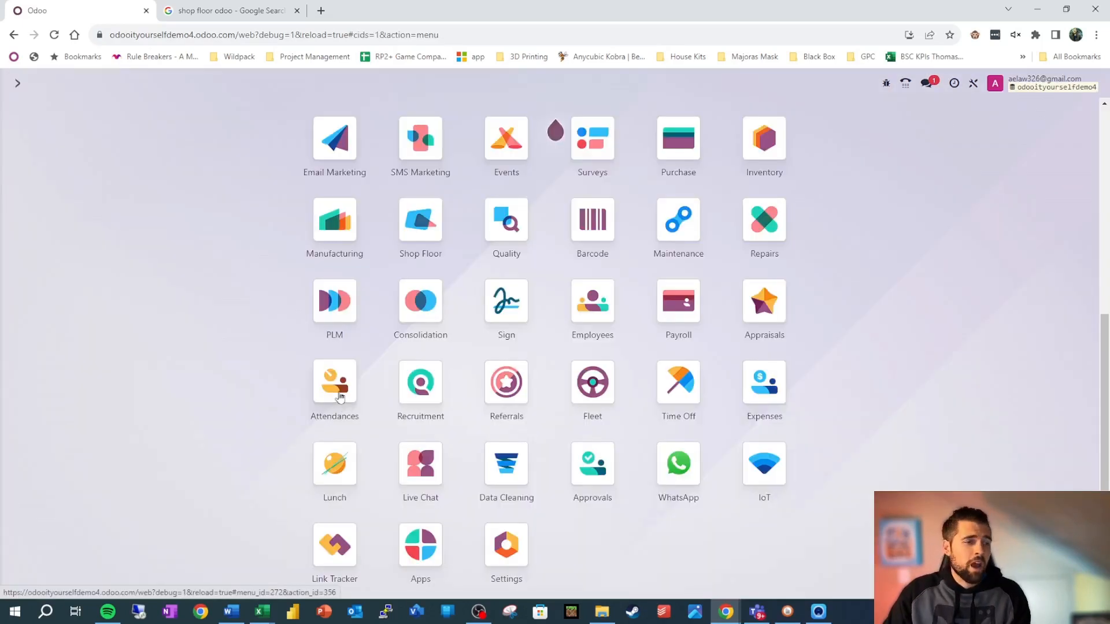
pyautogui.click(334, 381)
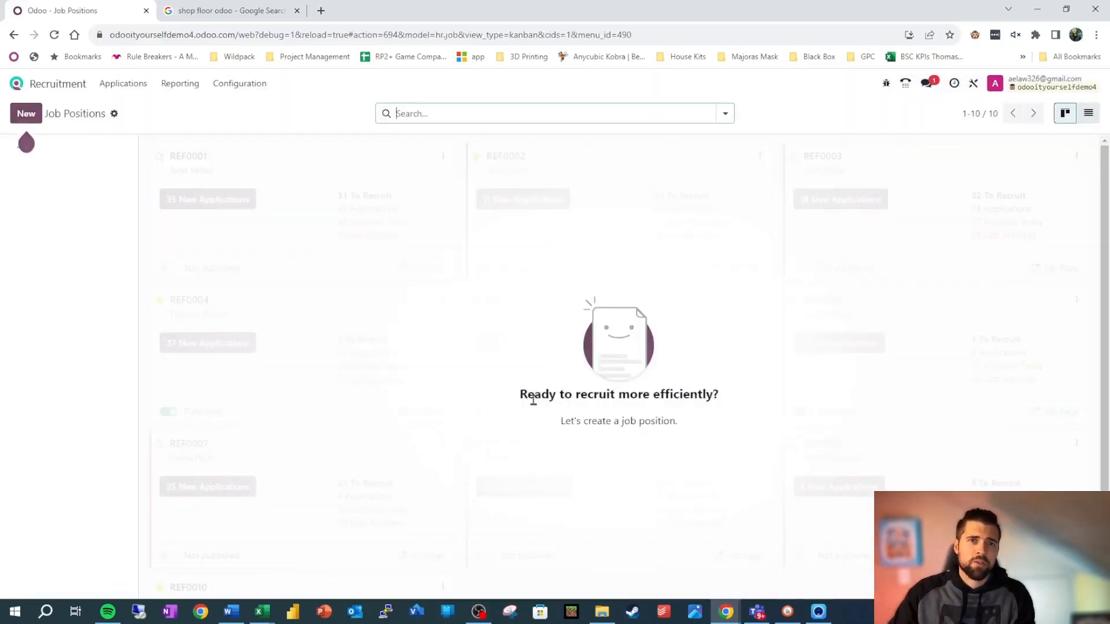
pyautogui.moveTo(917, 327)
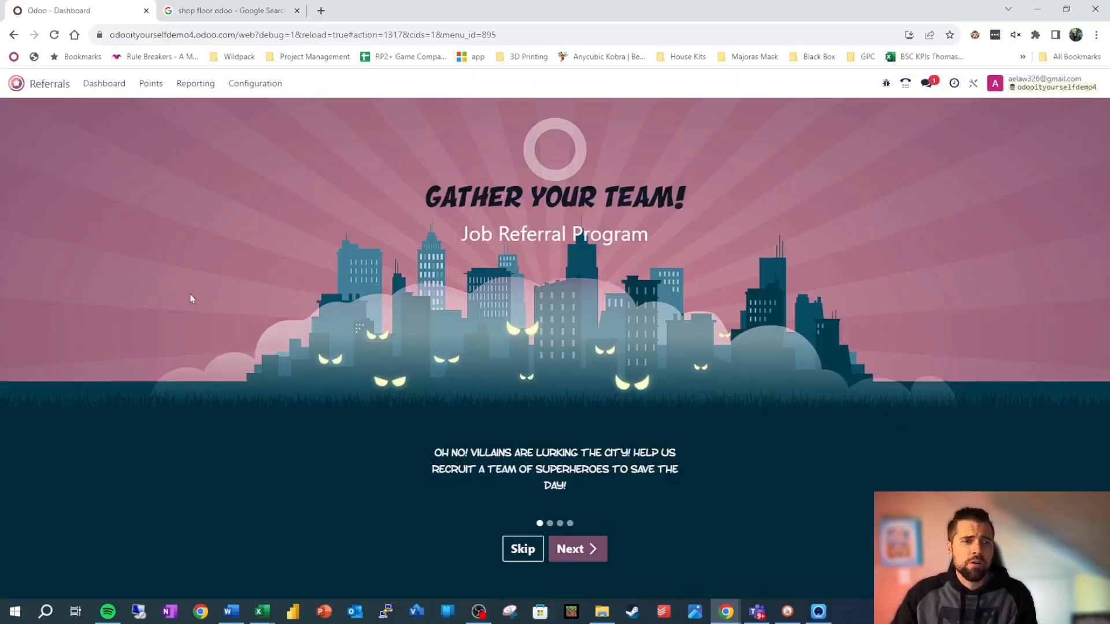
pyautogui.moveTo(741, 324)
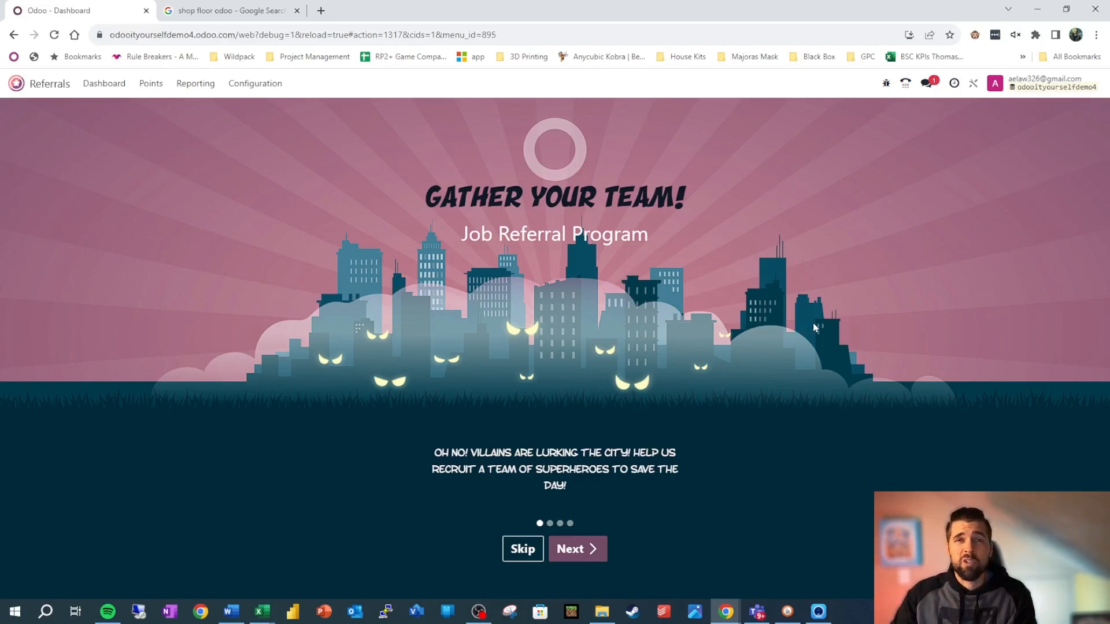
pyautogui.moveTo(834, 354)
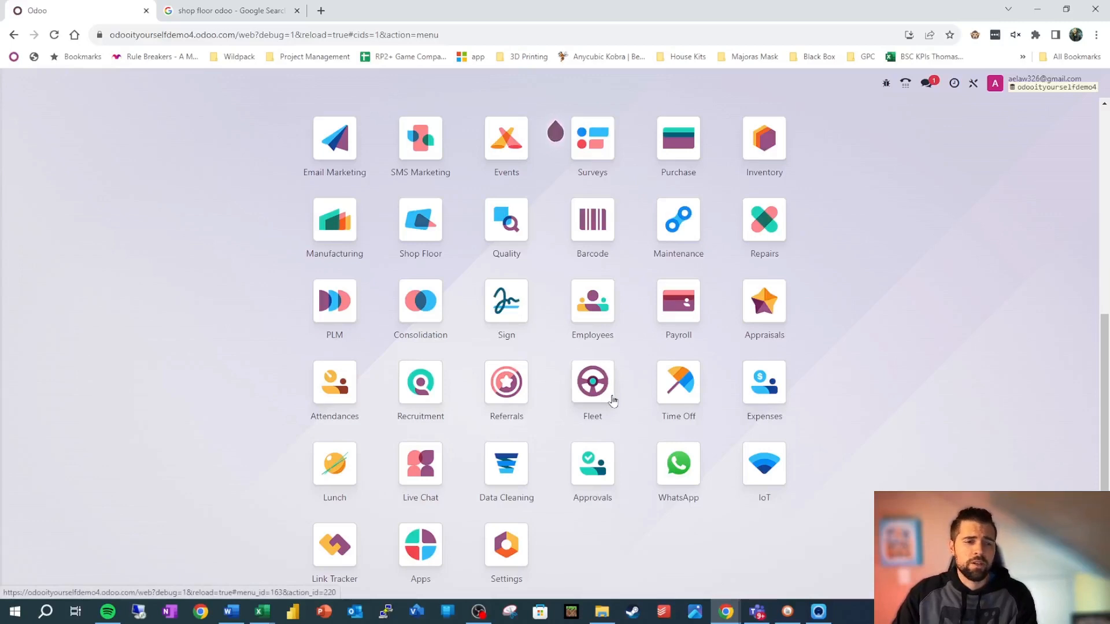
# Open the Fleet app from the home menu of installed apps
pyautogui.click(591, 380)
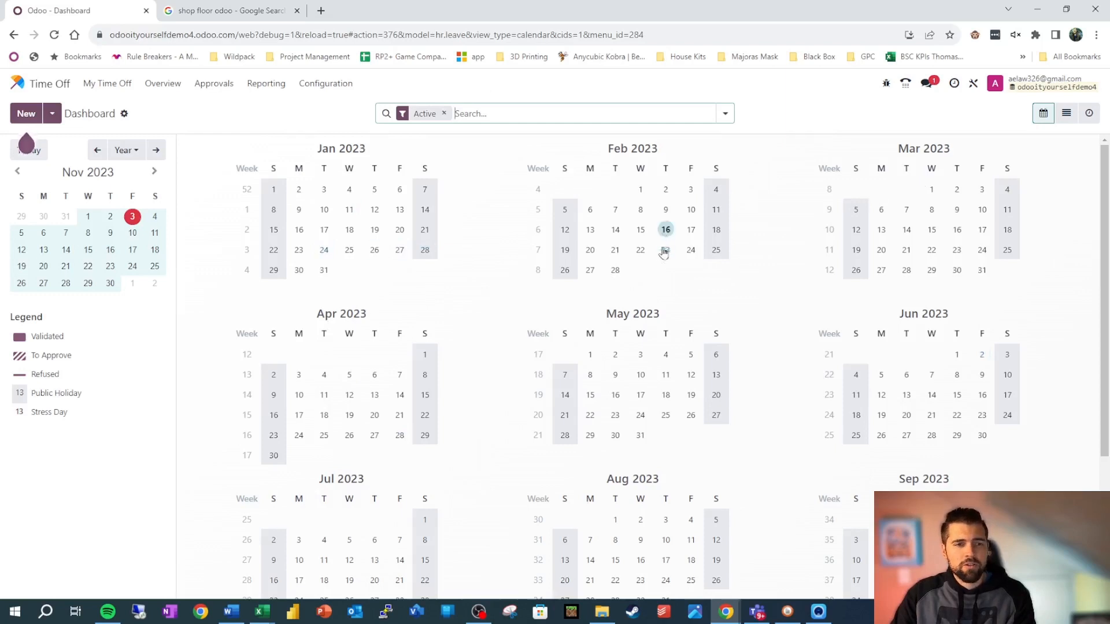
pyautogui.moveTo(656, 275)
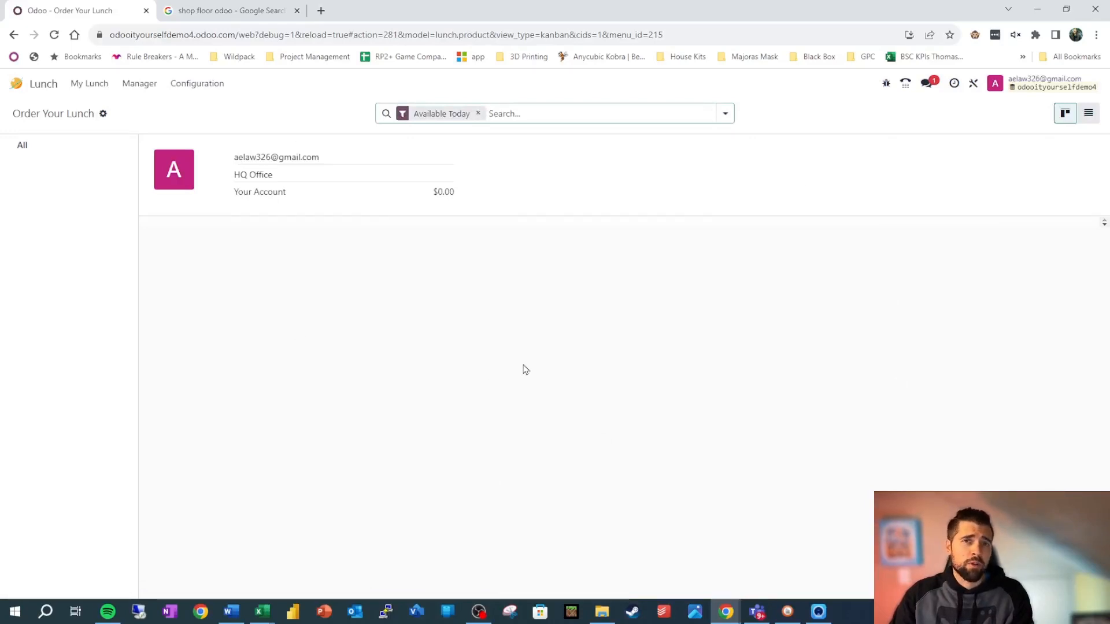
pyautogui.moveTo(735, 374)
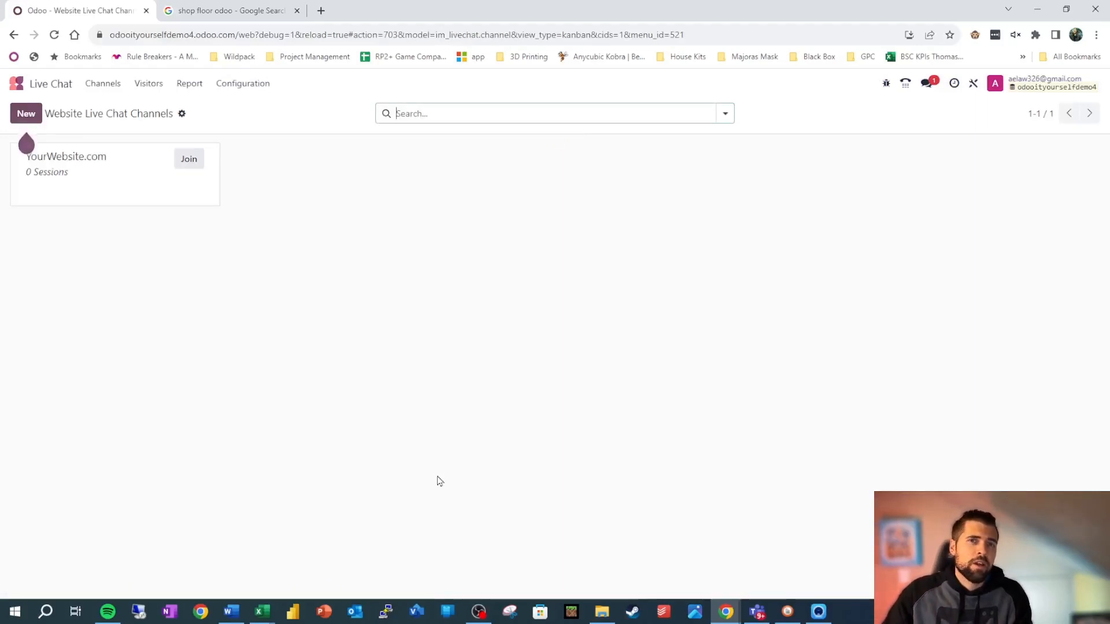
pyautogui.moveTo(413, 431)
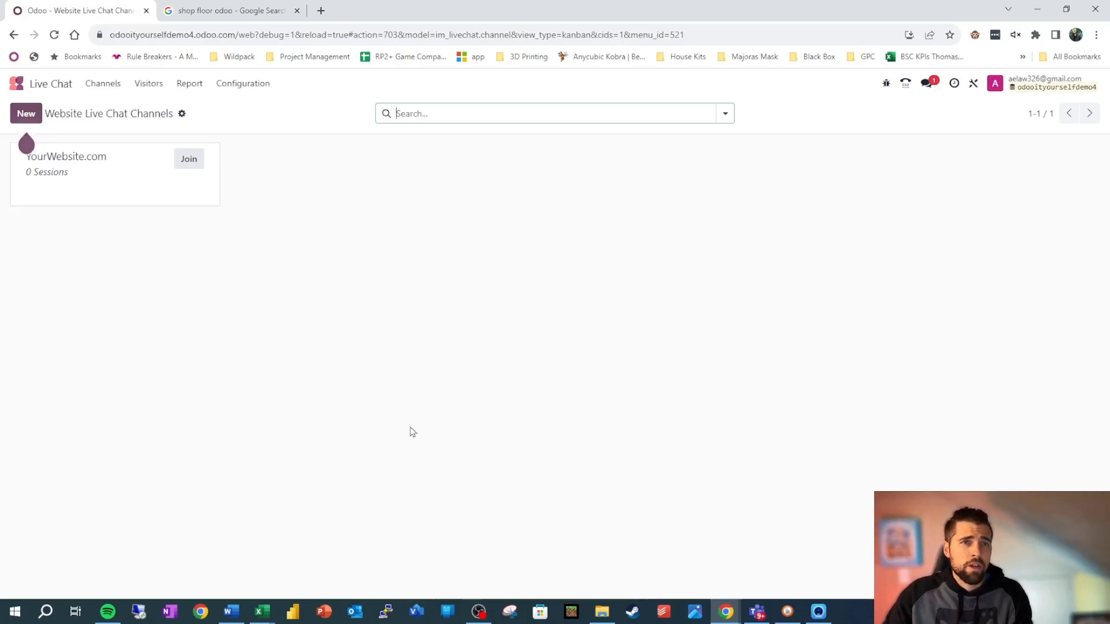
pyautogui.moveTo(461, 312)
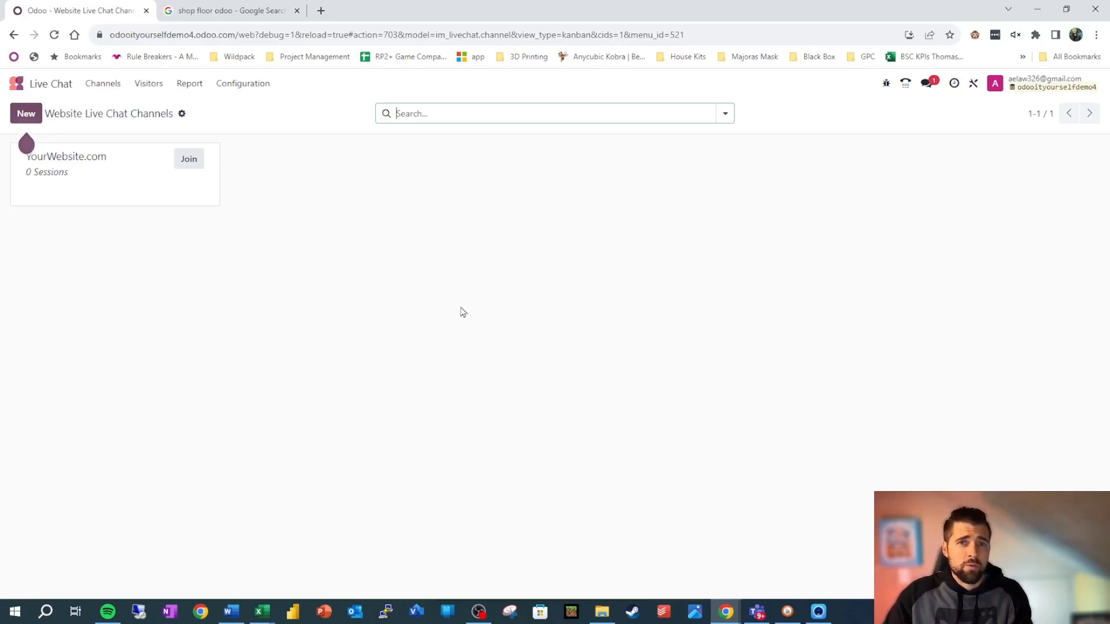
# From the home screen, visit Data Cleaning and Approvals, then view the WhatsApp message templates
pyautogui.click(15, 84)
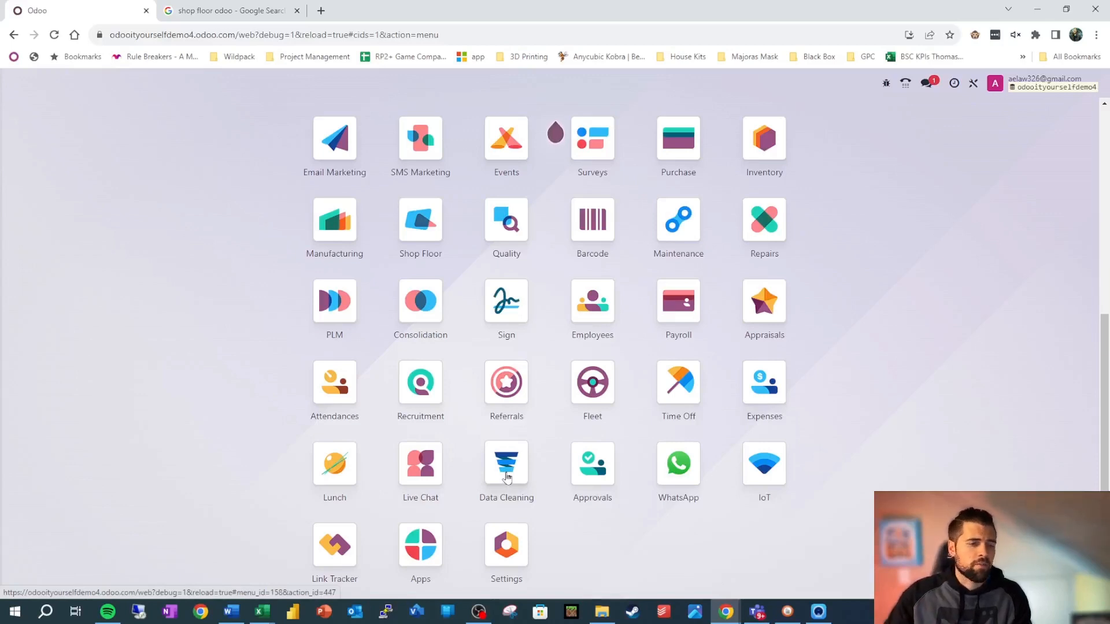
pyautogui.click(505, 464)
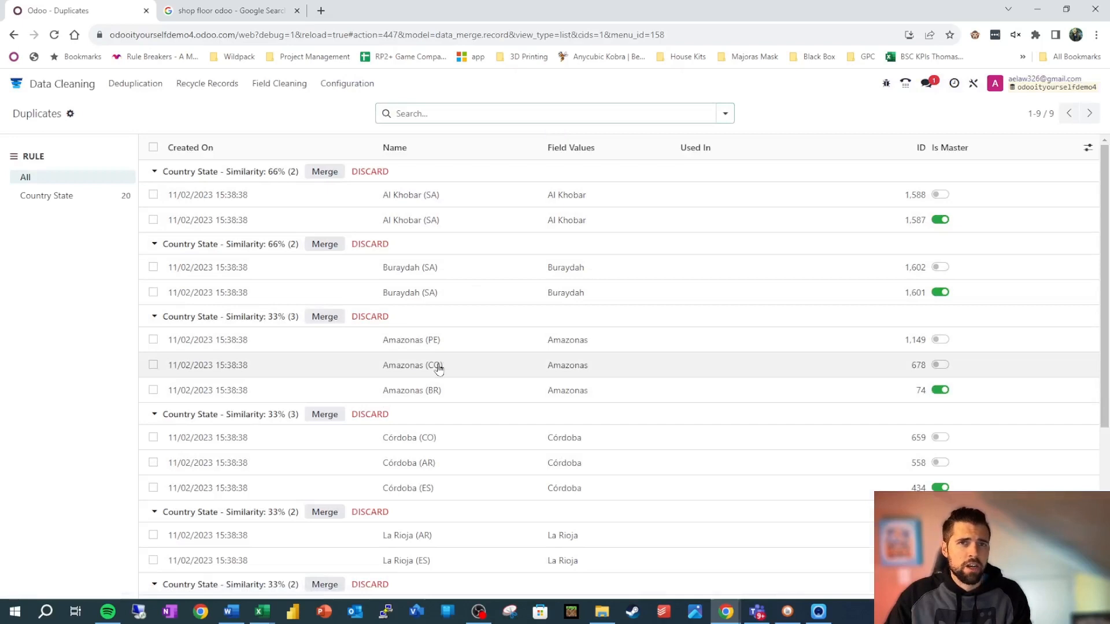
pyautogui.moveTo(437, 368)
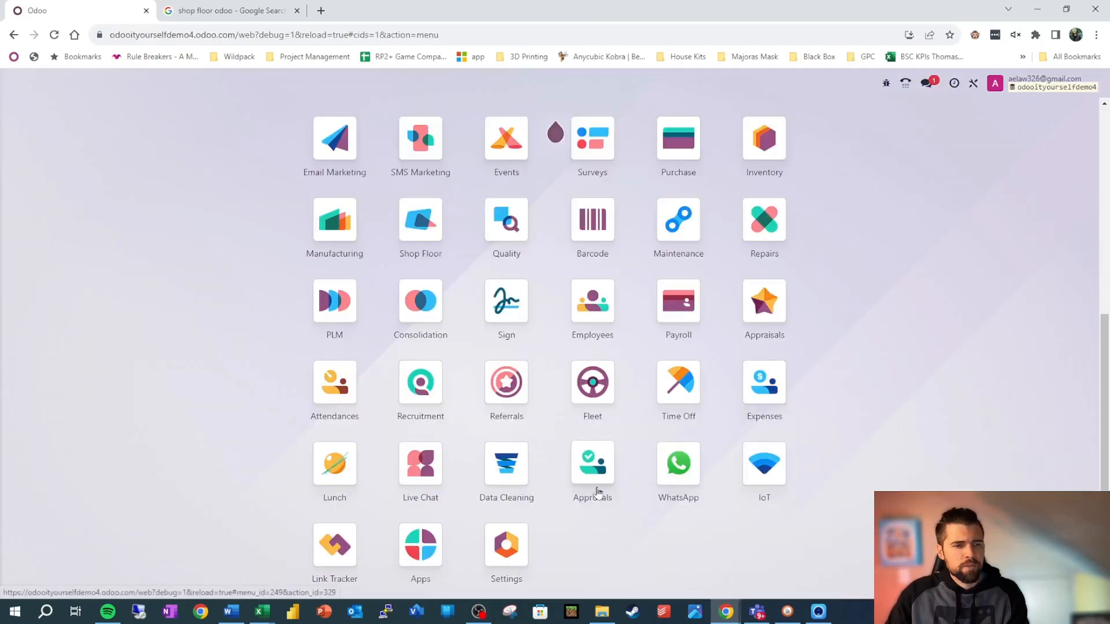
pyautogui.click(592, 464)
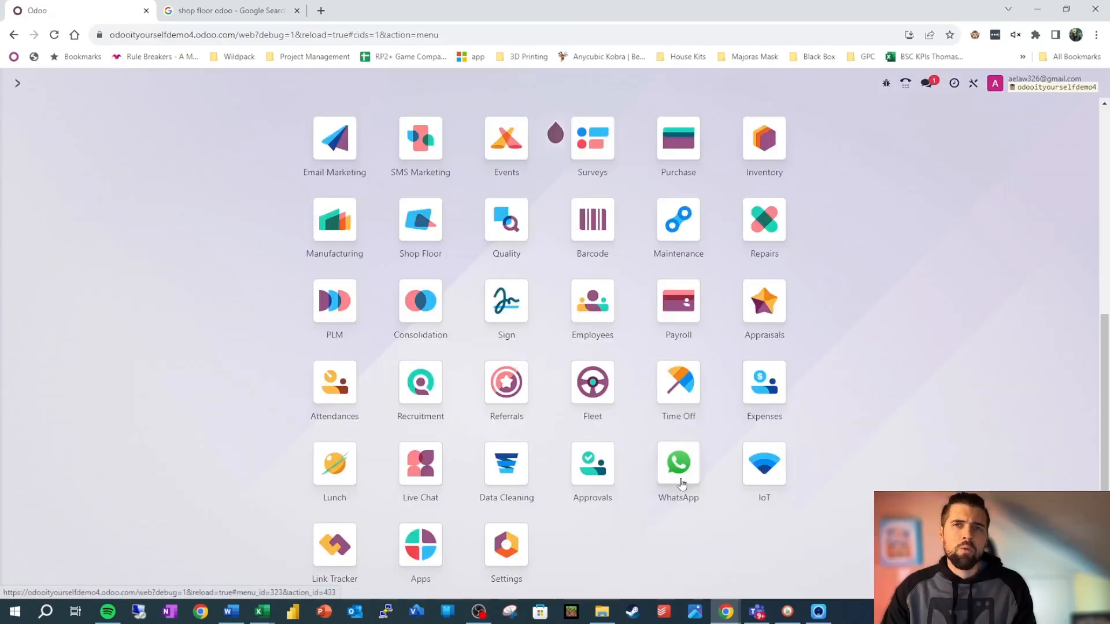
pyautogui.click(678, 462)
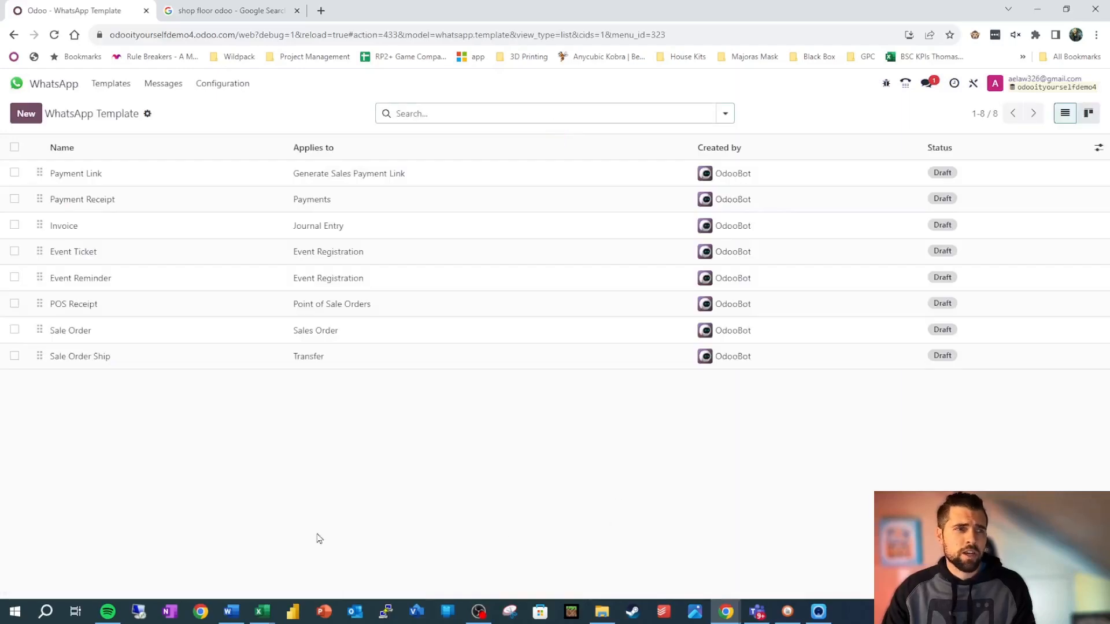
pyautogui.moveTo(474, 418)
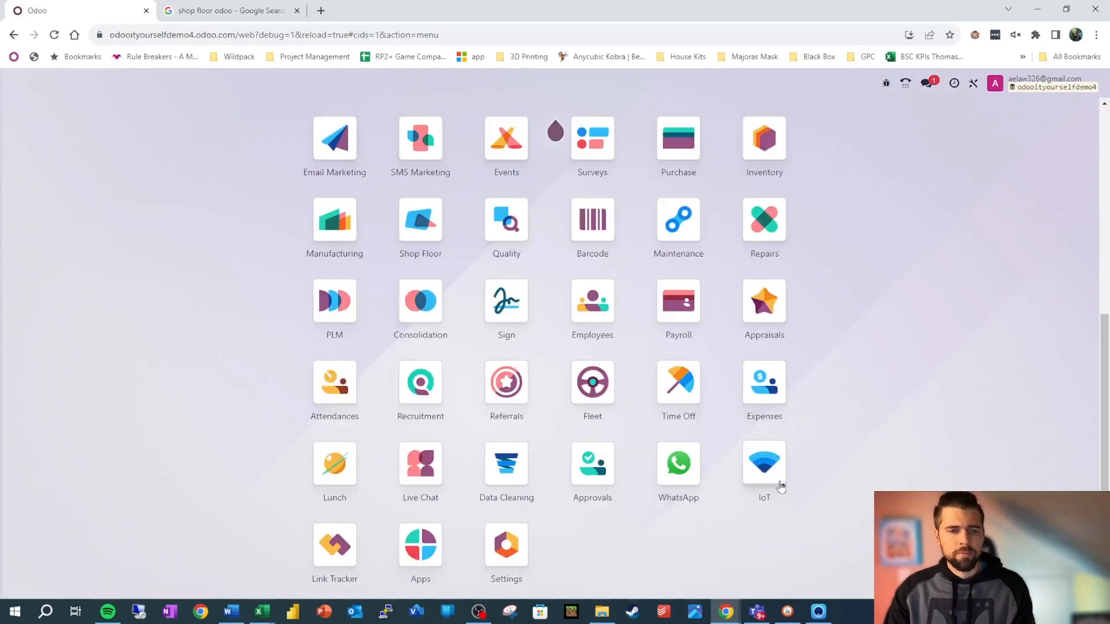
pyautogui.click(764, 462)
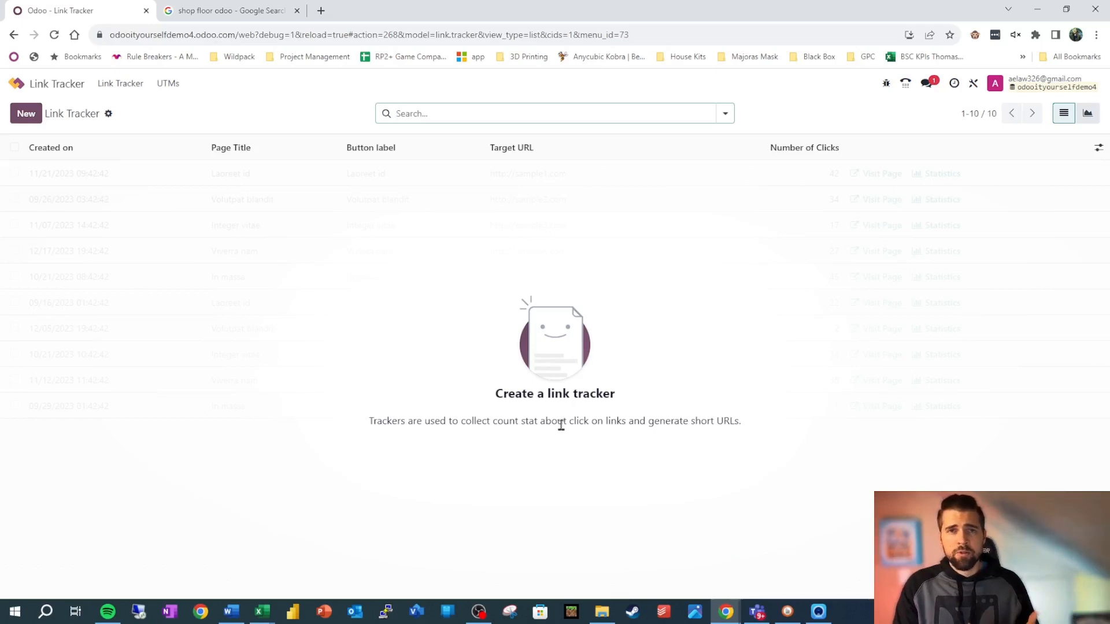
pyautogui.moveTo(810, 333)
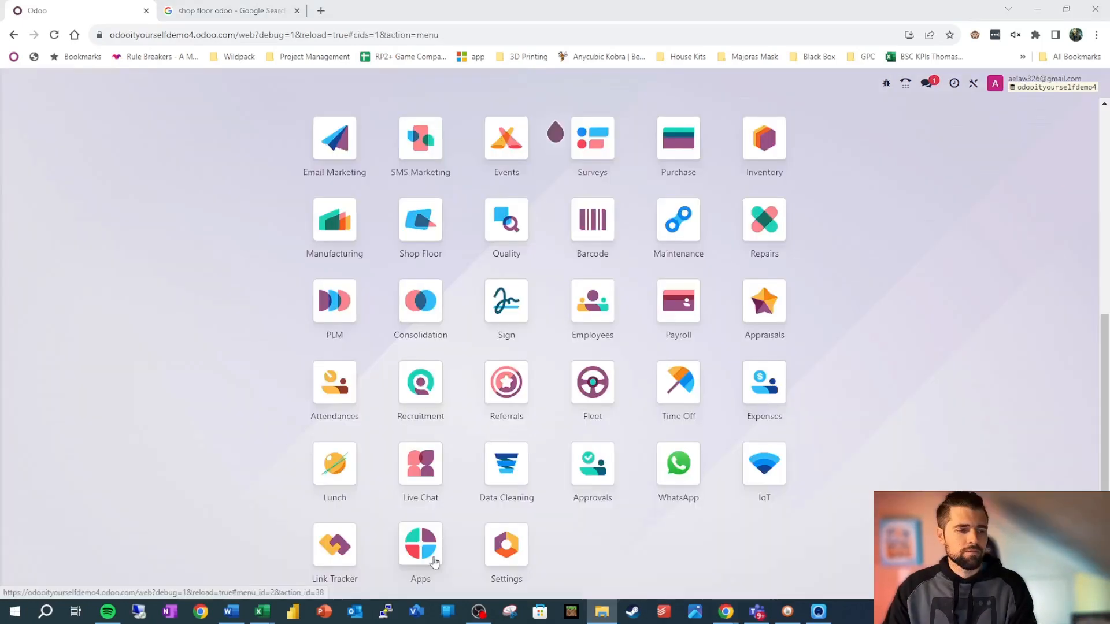
pyautogui.click(419, 543)
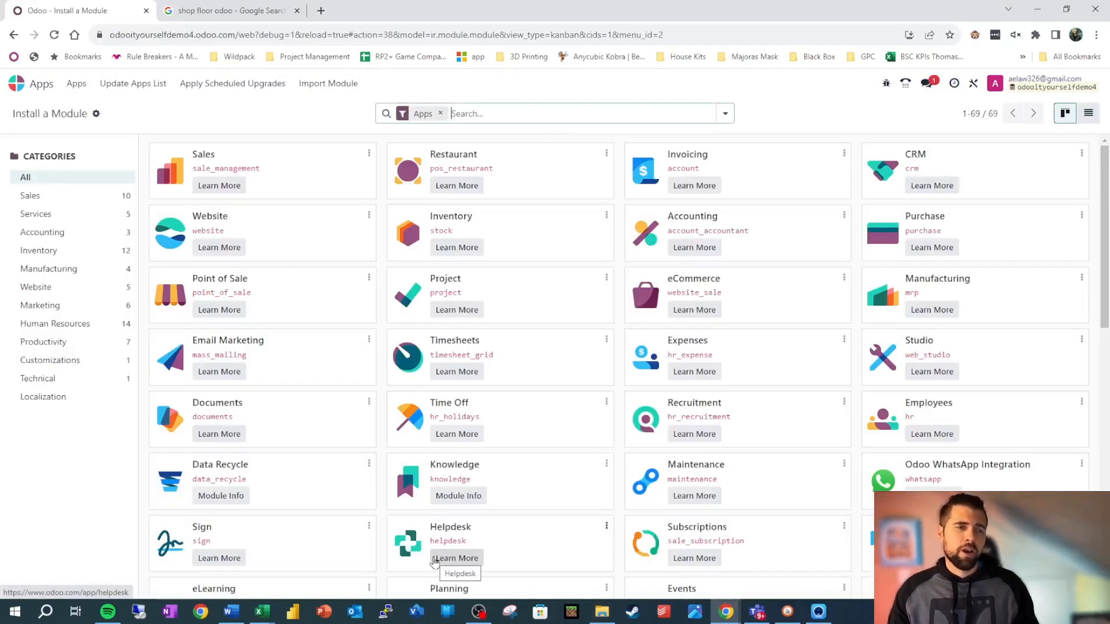
pyautogui.moveTo(511, 472)
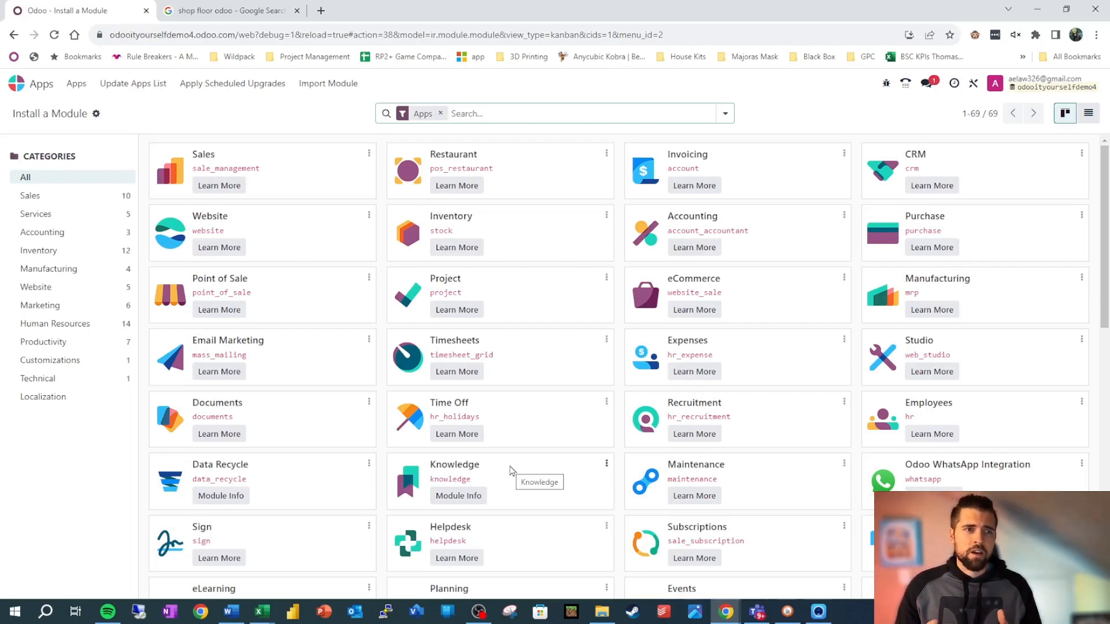
pyautogui.moveTo(511, 470)
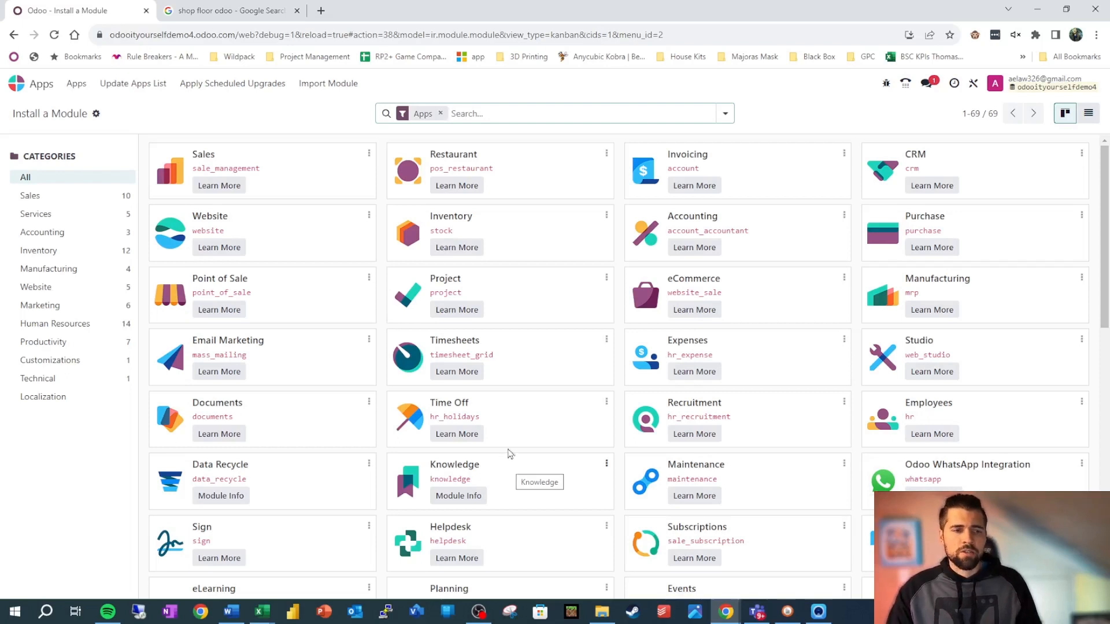
pyautogui.moveTo(567, 304)
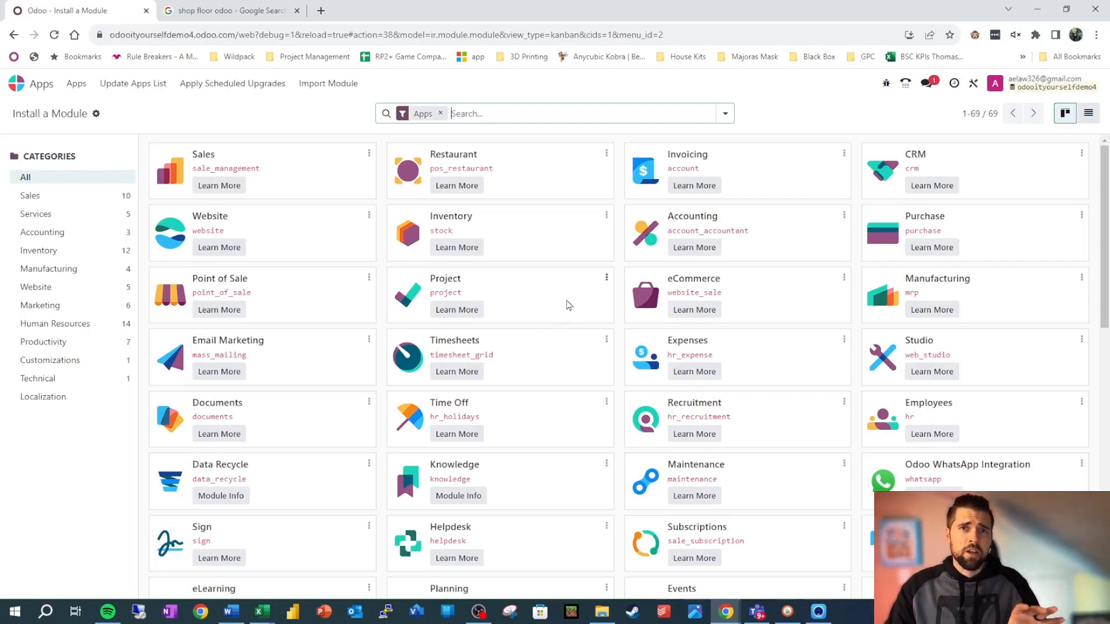
pyautogui.moveTo(566, 305)
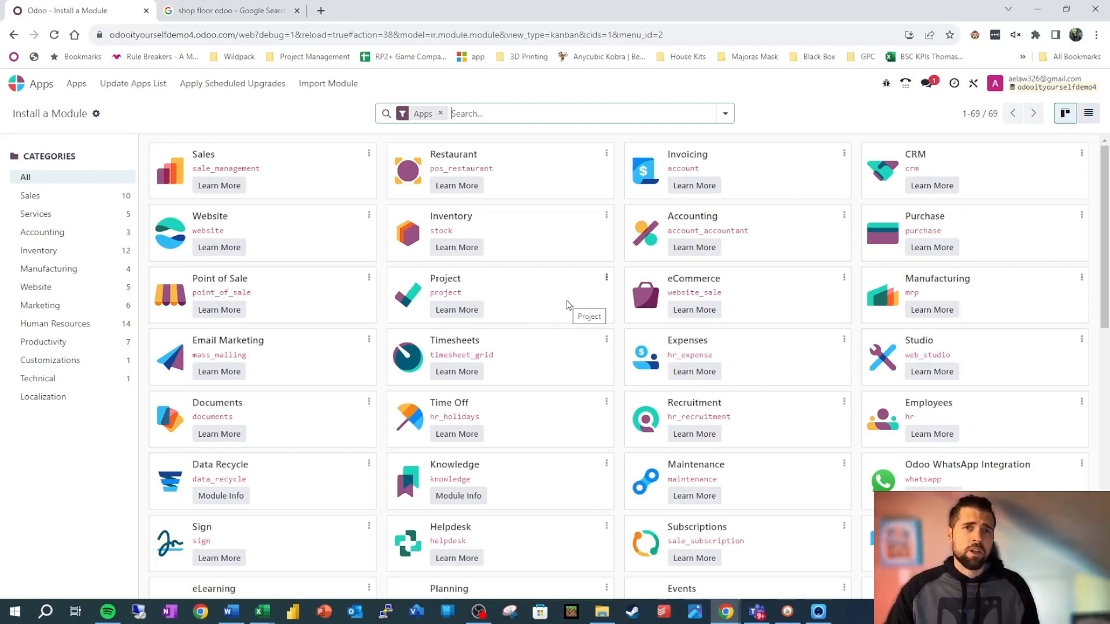
pyautogui.moveTo(844, 171)
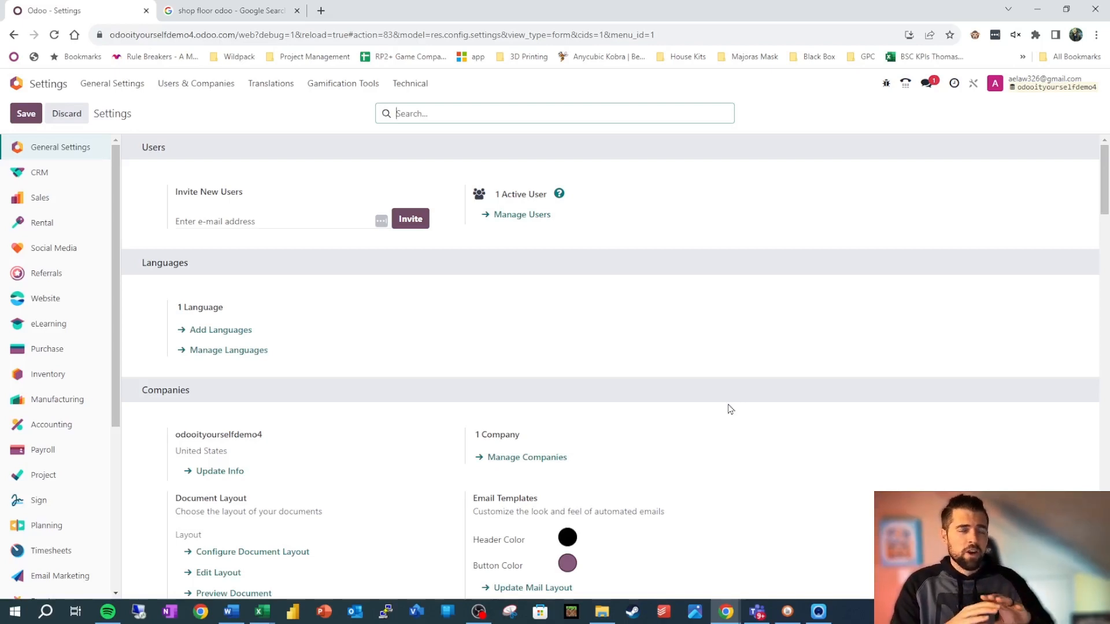
pyautogui.moveTo(725, 410)
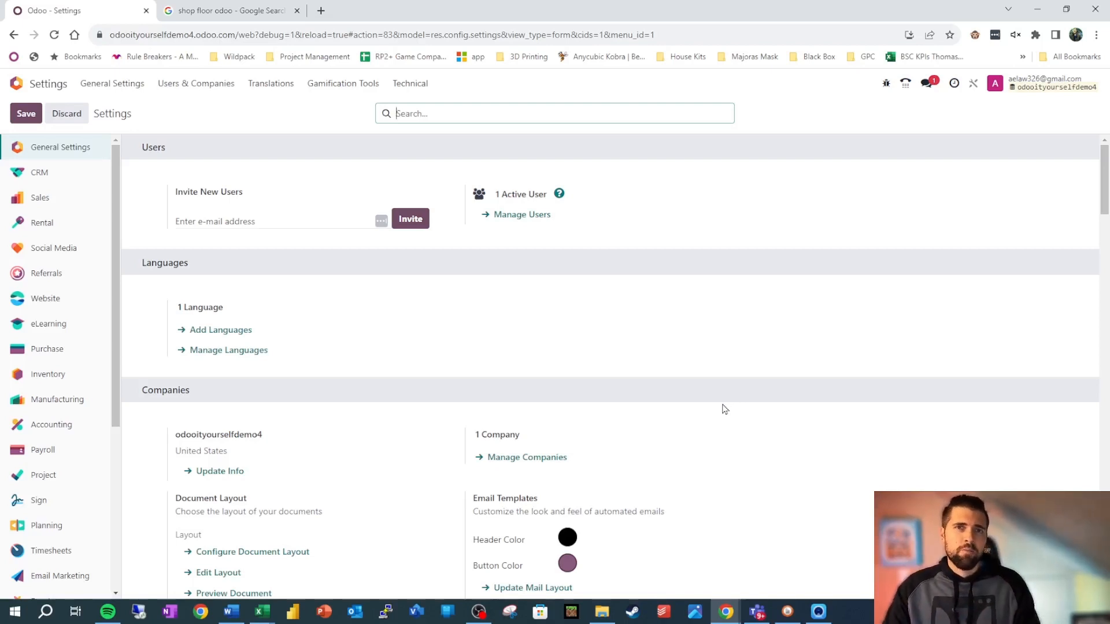
pyautogui.moveTo(387, 371)
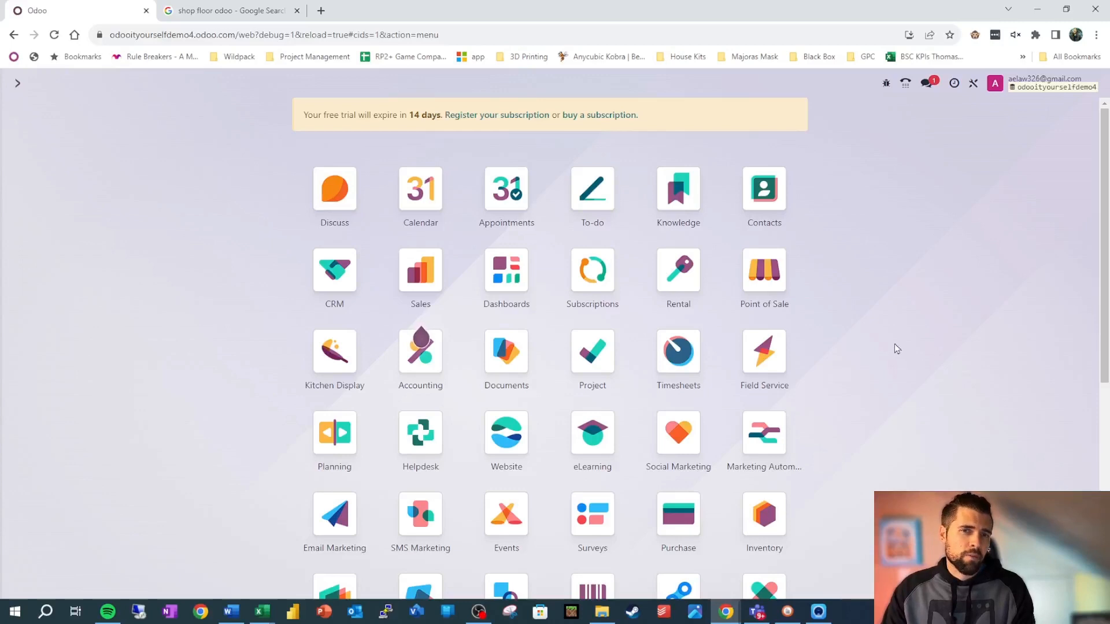
pyautogui.moveTo(676, 488)
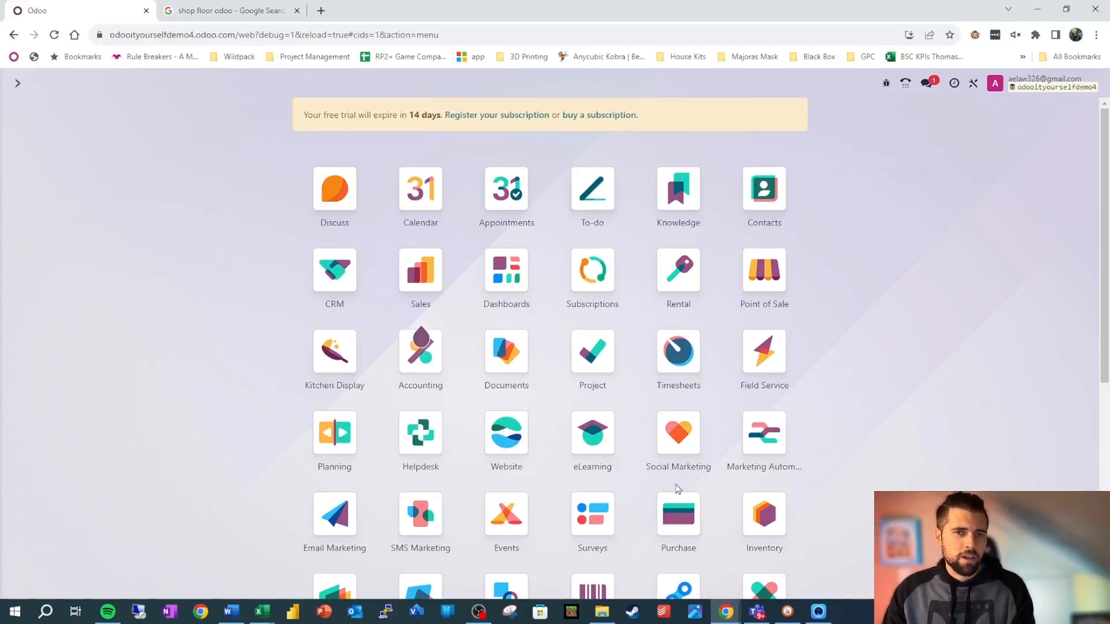
pyautogui.moveTo(972, 84)
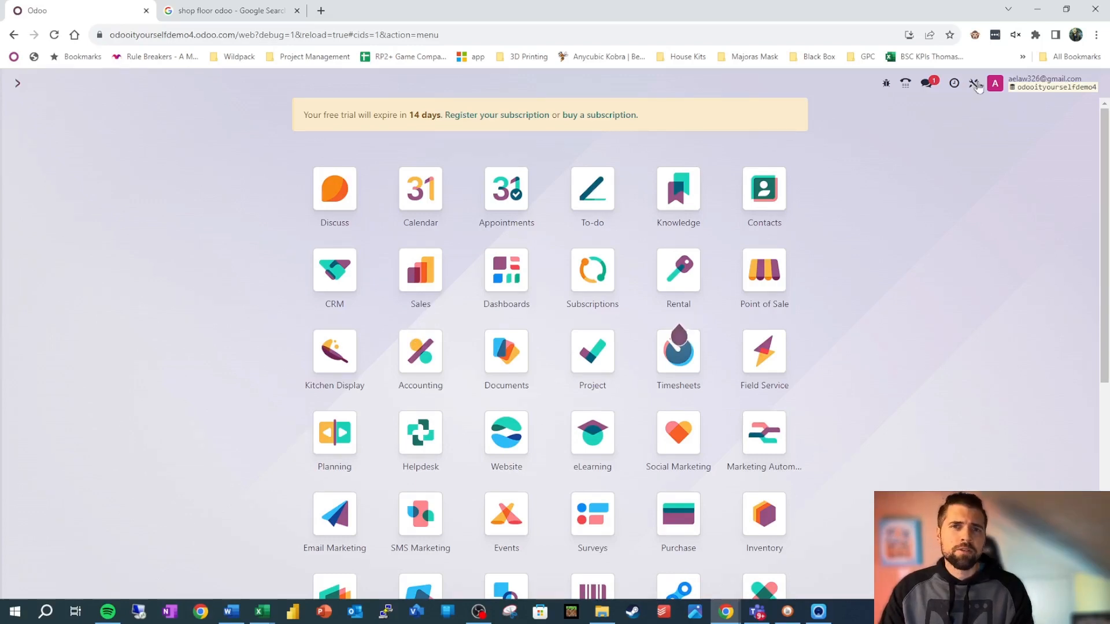
pyautogui.moveTo(974, 84)
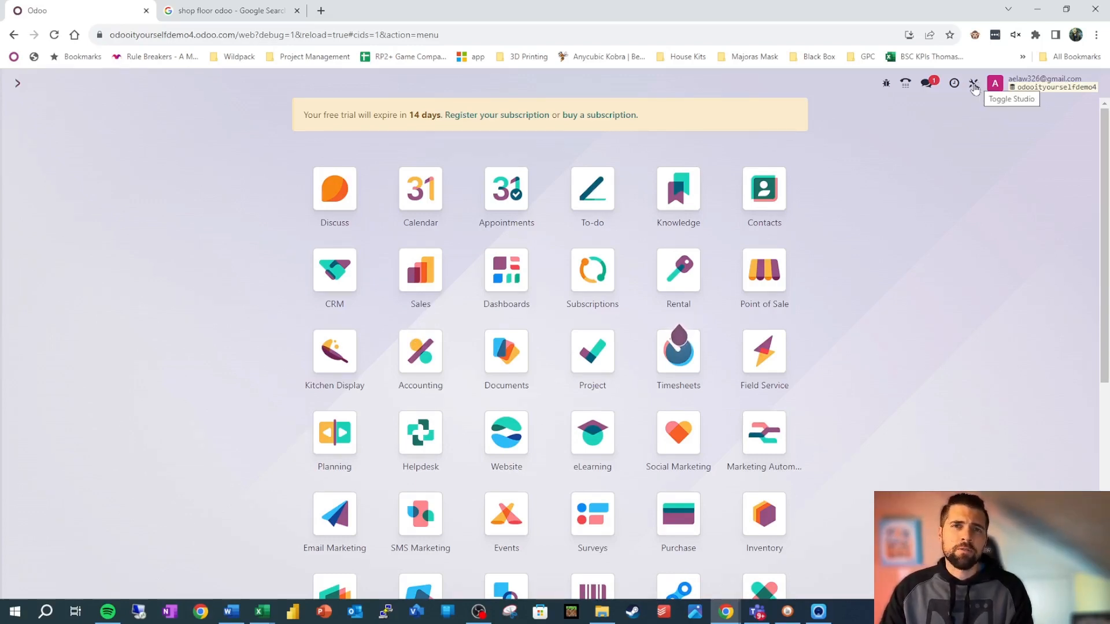
# Toggle Studio customization mode on from the home screen, then leave it
pyautogui.click(973, 83)
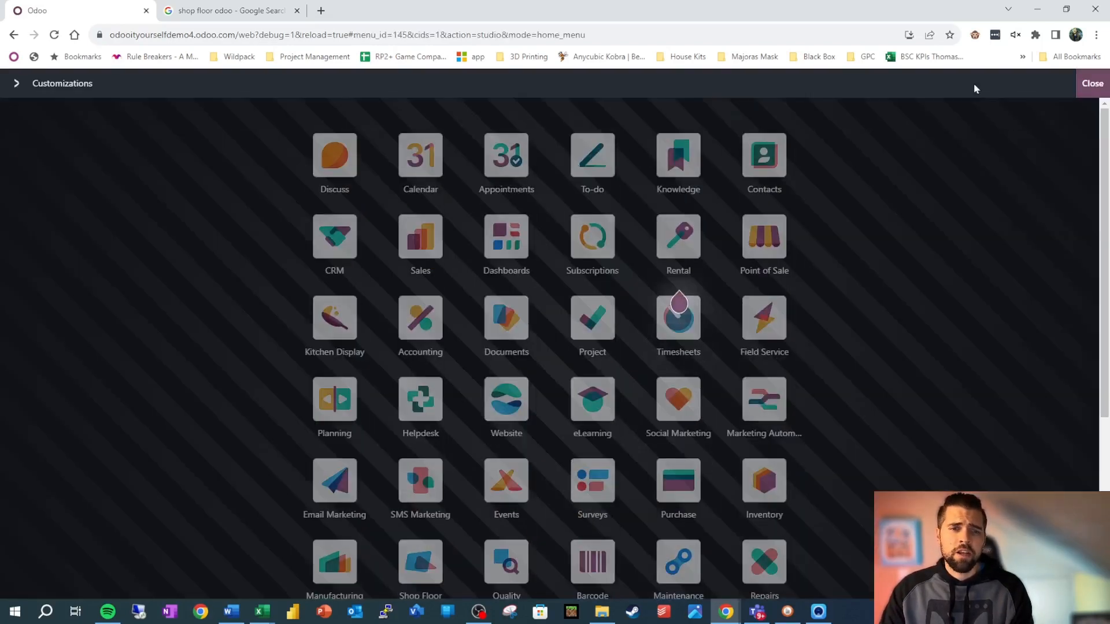
pyautogui.scroll(-3)
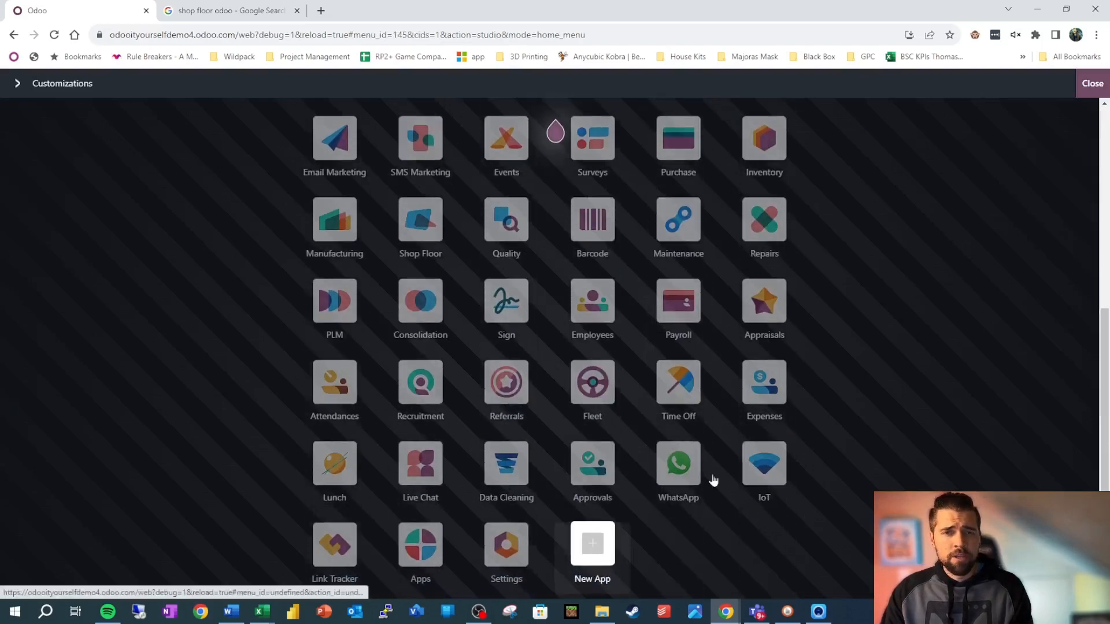
pyautogui.click(1092, 83)
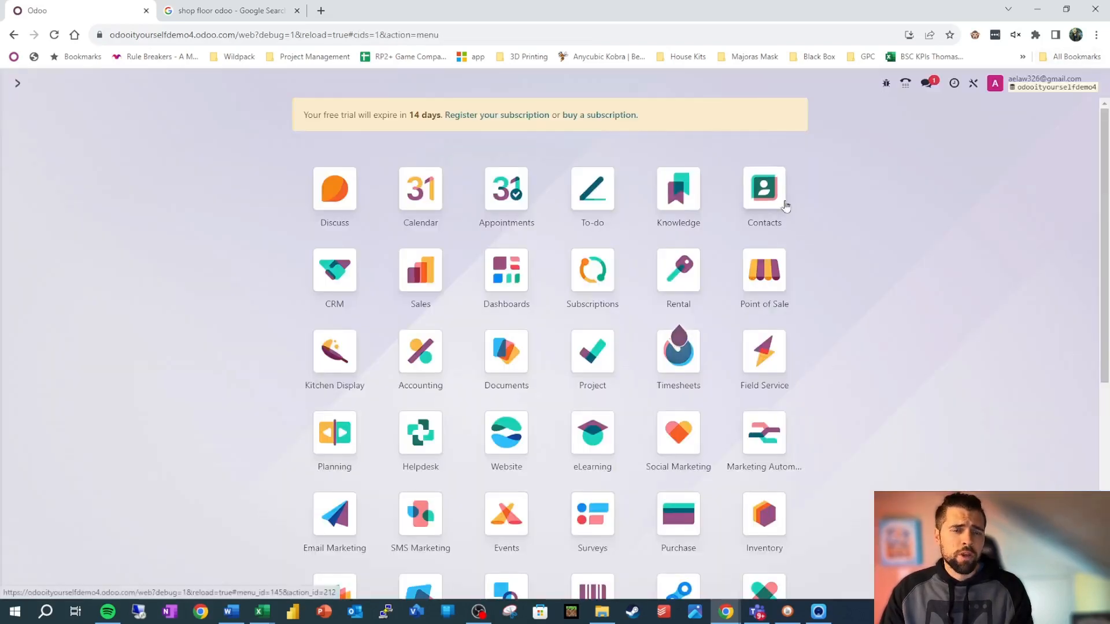
# Open Contacts and toggle Studio to edit its kanban view
pyautogui.click(763, 188)
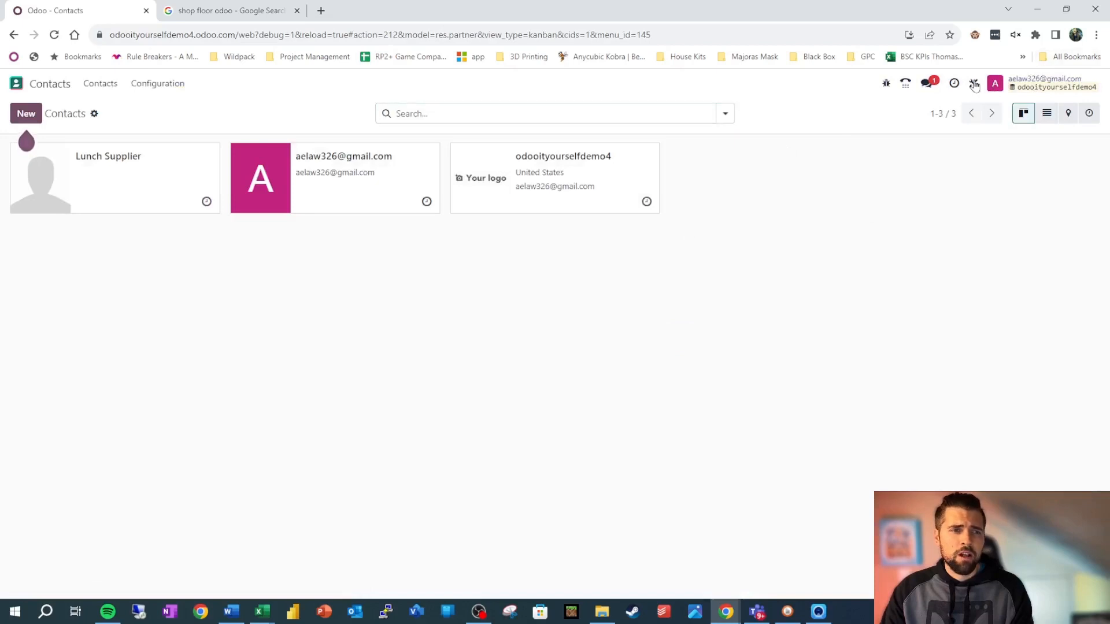
pyautogui.click(973, 84)
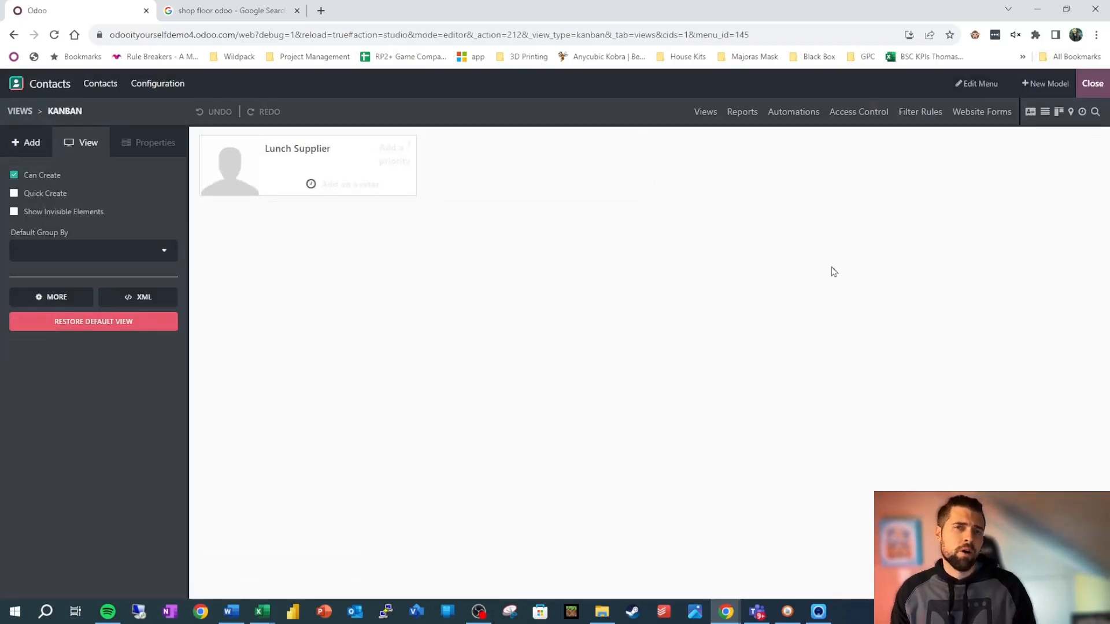